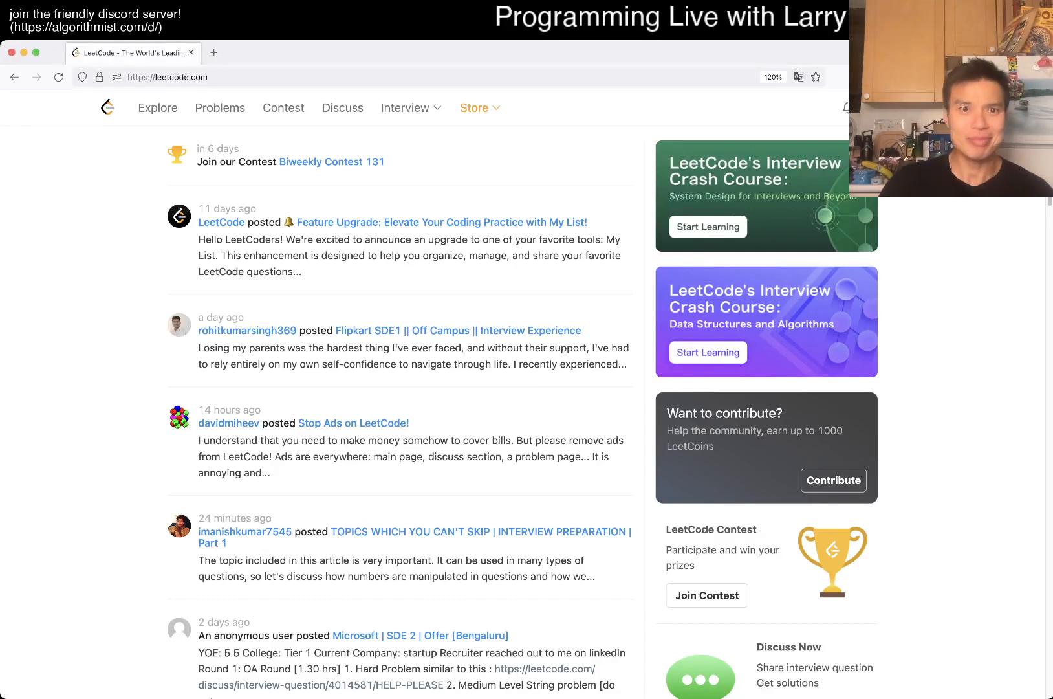
# Open today's daily problem, 3068 Find the Maximum Sum of Node Values.
pyautogui.click(220, 107)
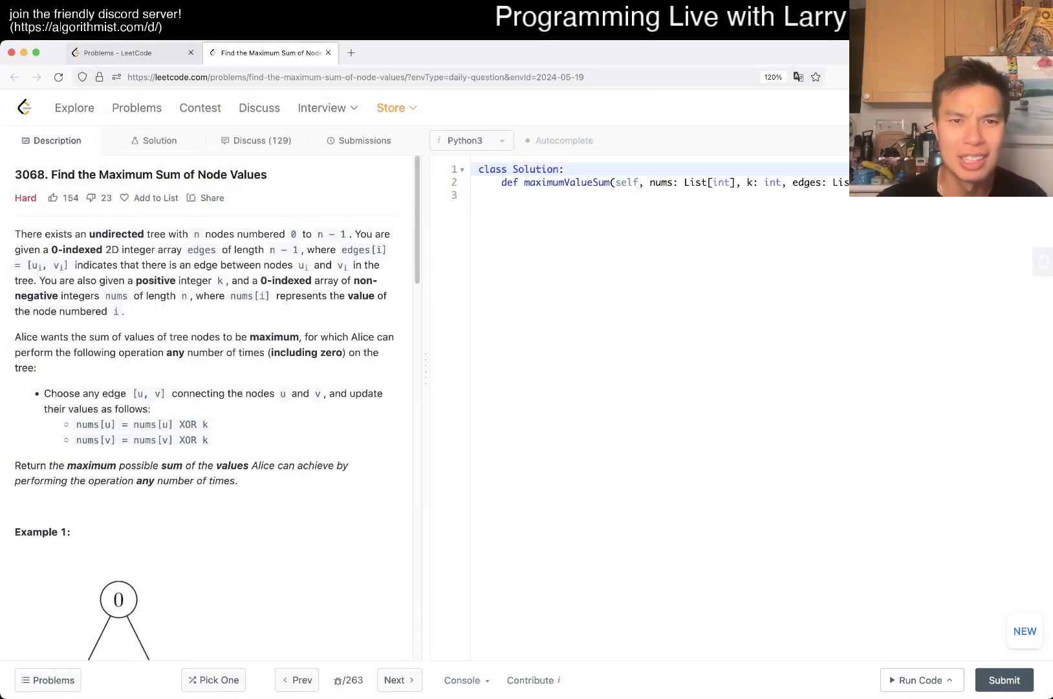
pyautogui.click(364, 141)
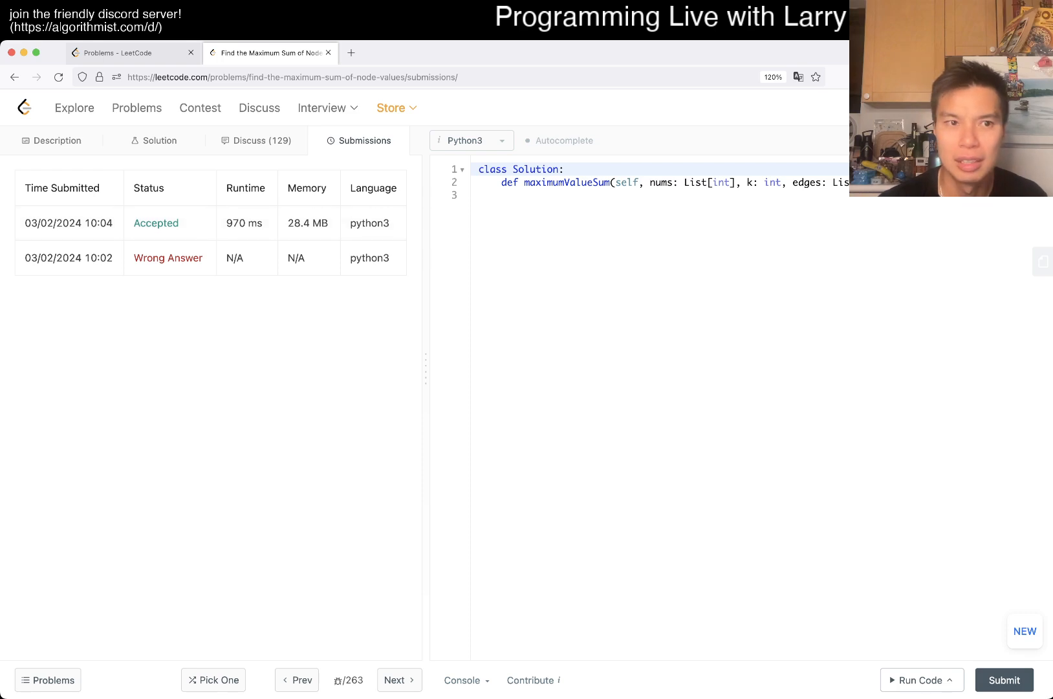
pyautogui.click(52, 141)
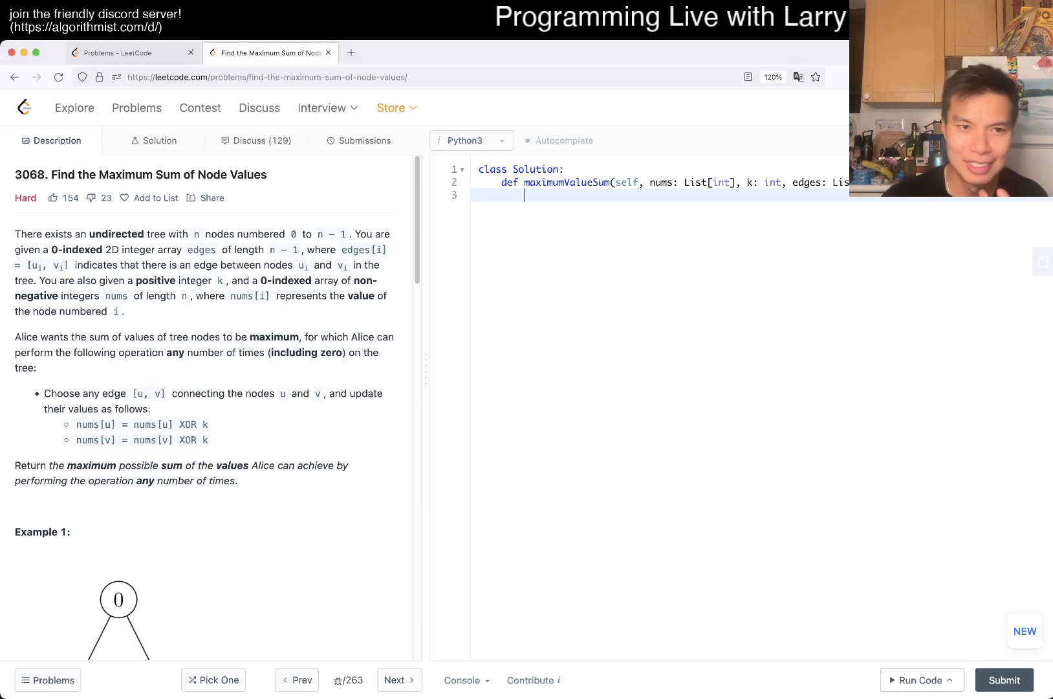
pyautogui.click(365, 141)
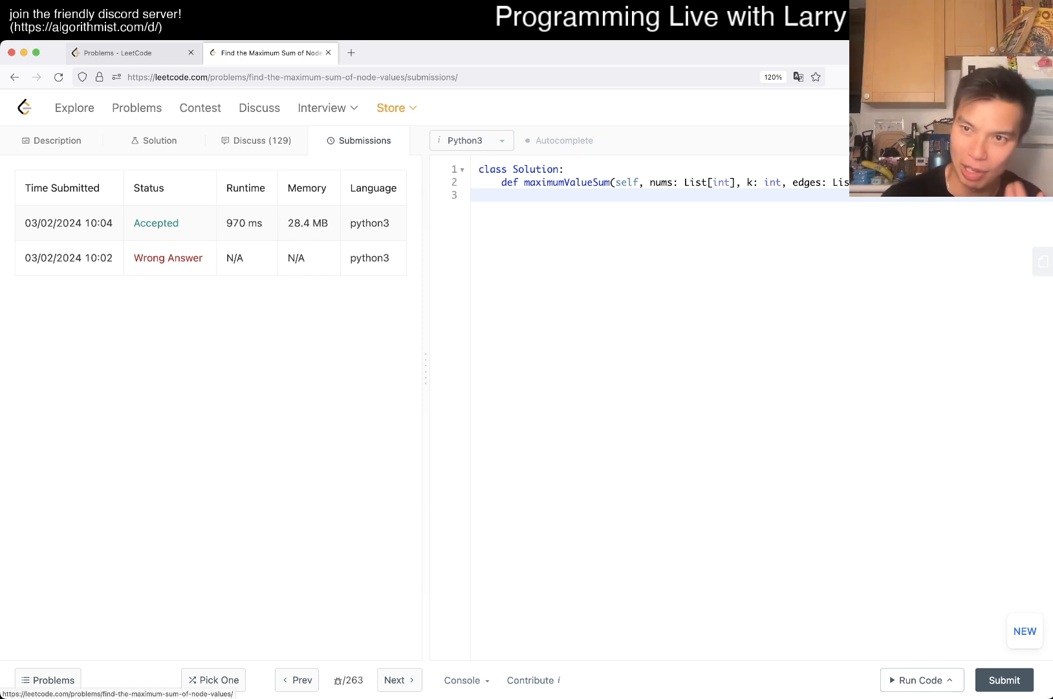
pyautogui.click(52, 141)
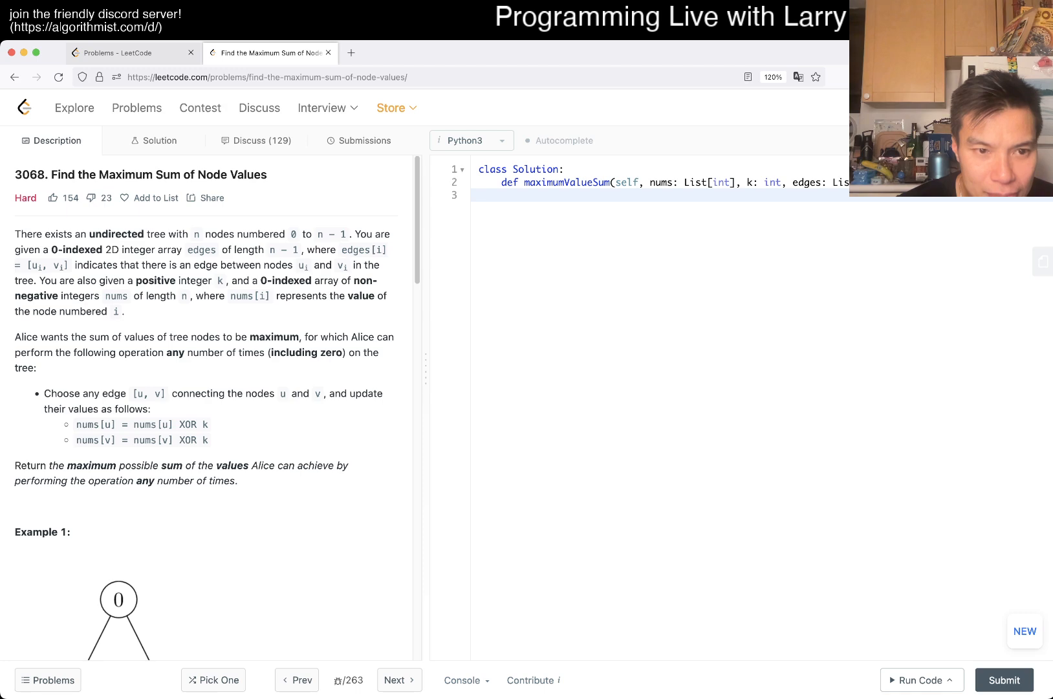
pyautogui.scroll(-3)
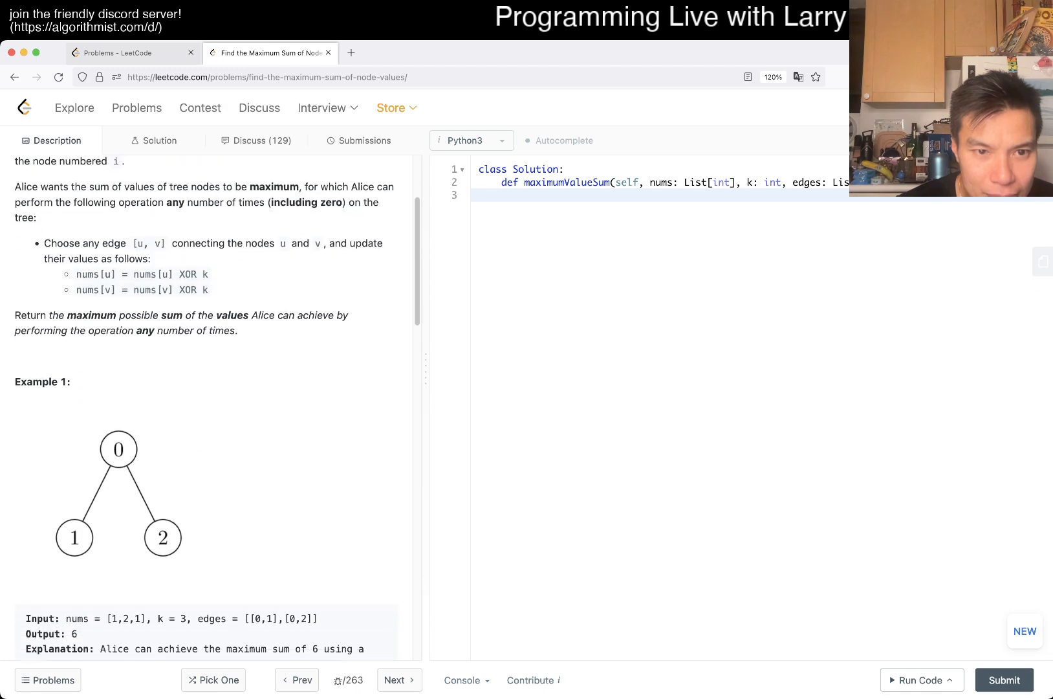
pyautogui.scroll(-3)
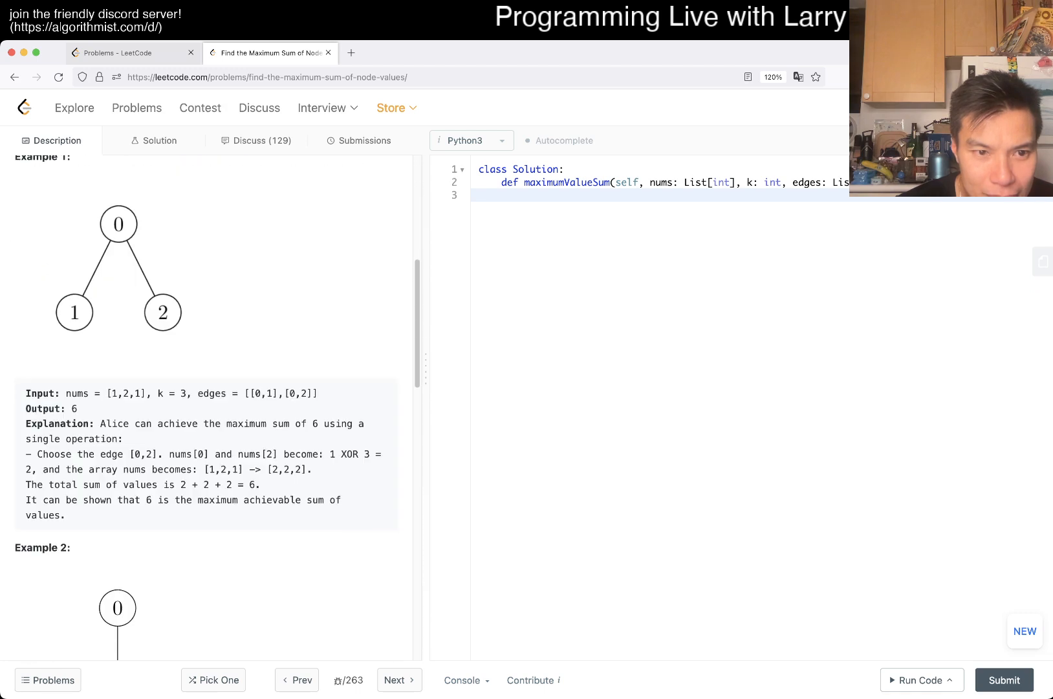
pyautogui.scroll(-3)
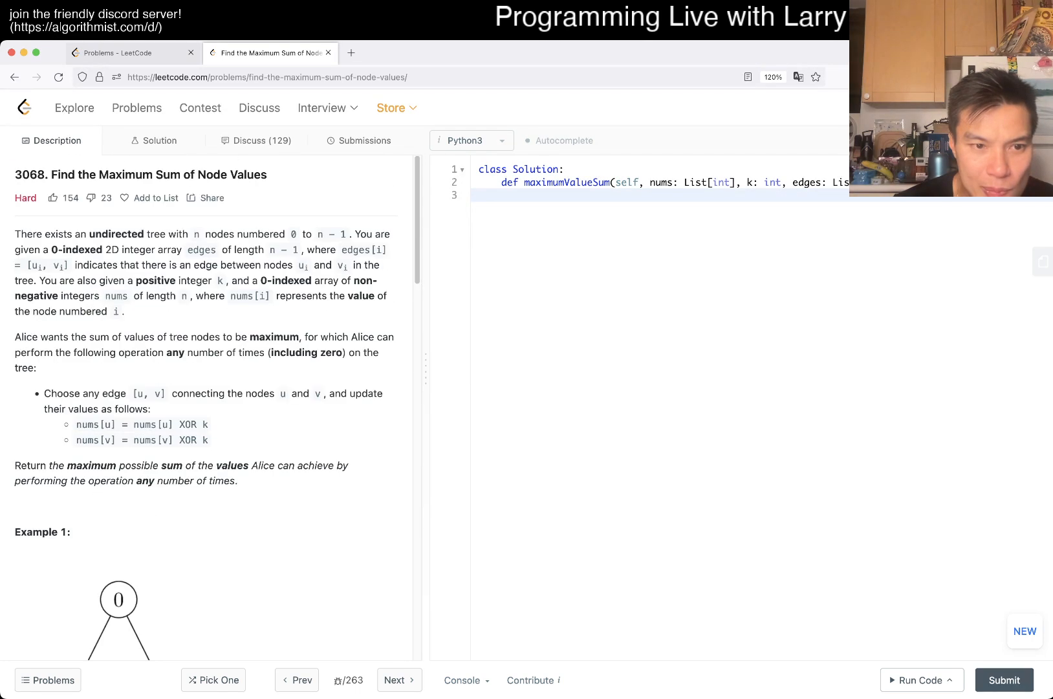
pyautogui.scroll(-3)
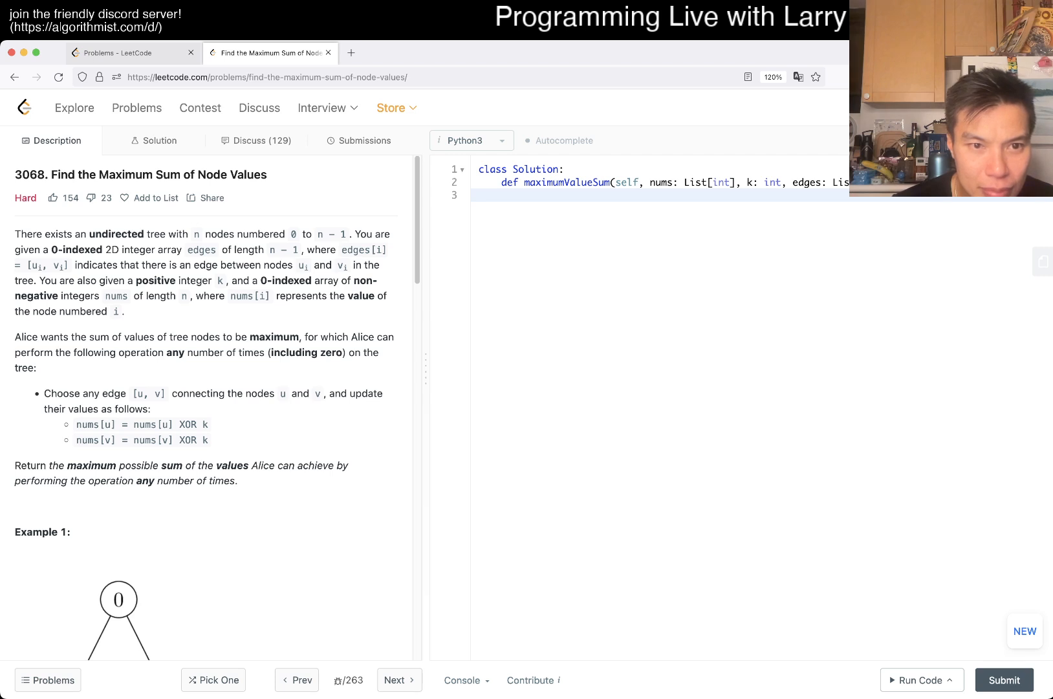
pyautogui.scroll(-3)
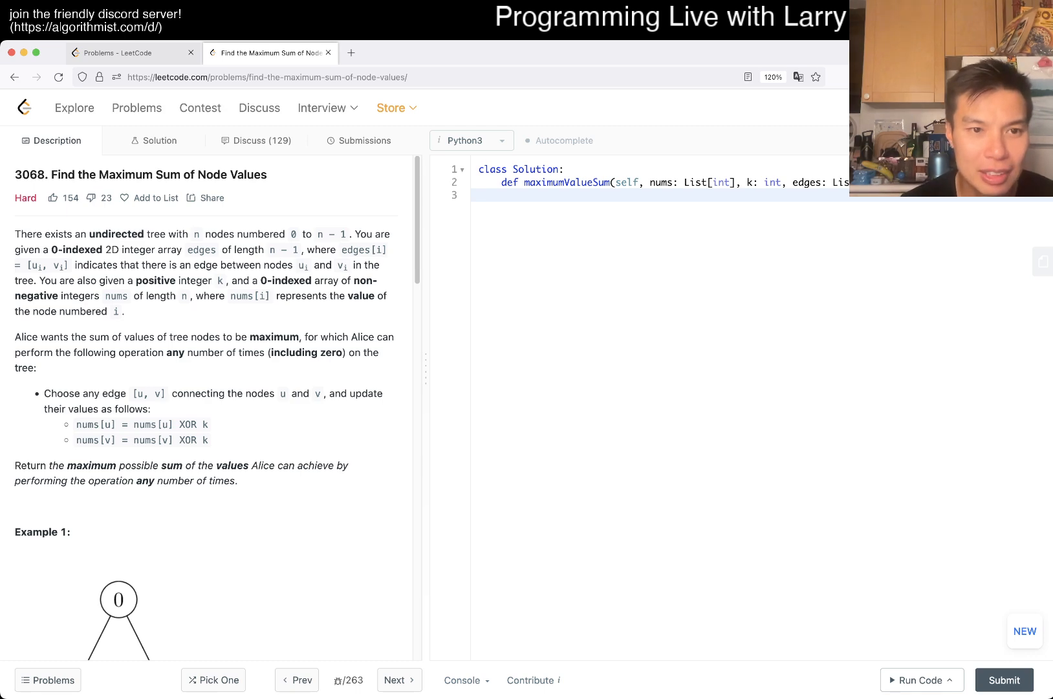
pyautogui.scroll(-3)
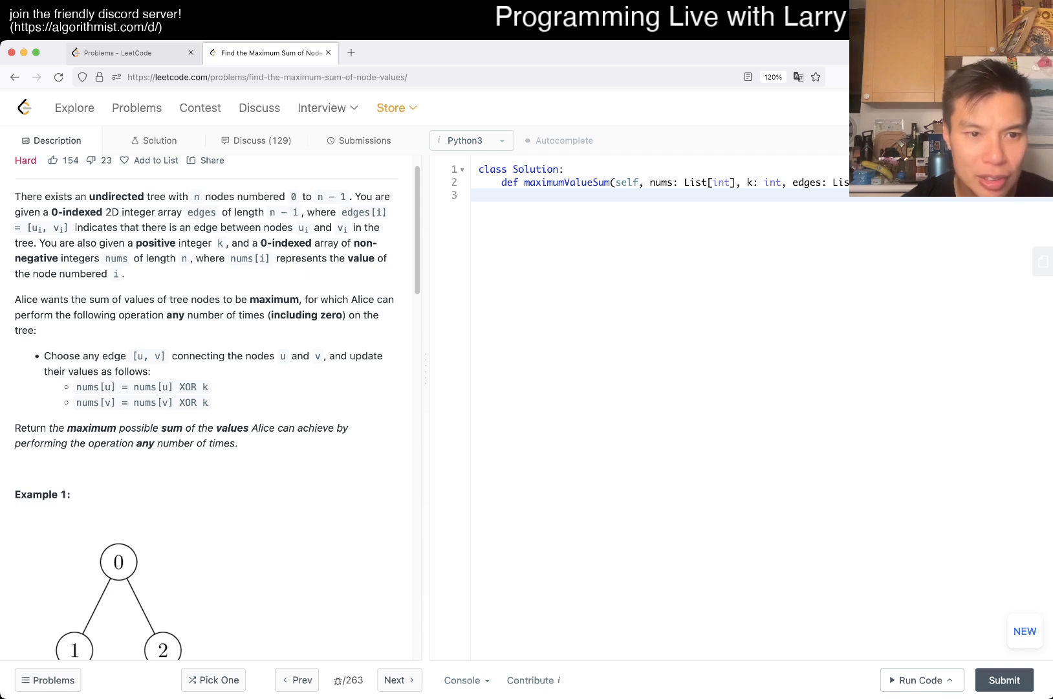
pyautogui.scroll(-3)
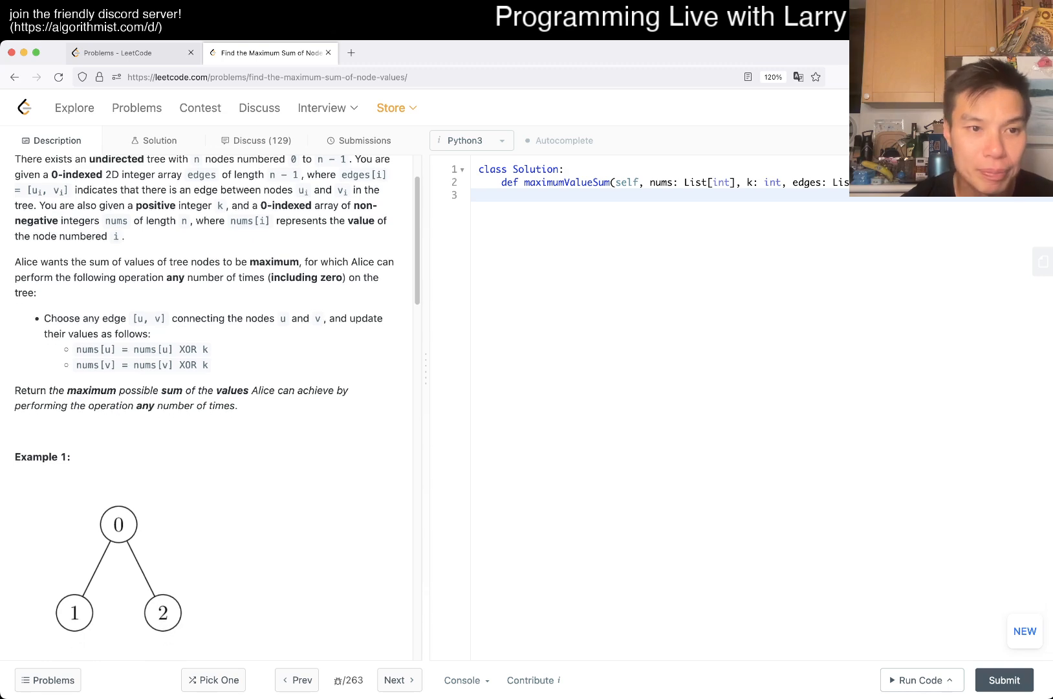
pyautogui.scroll(-3)
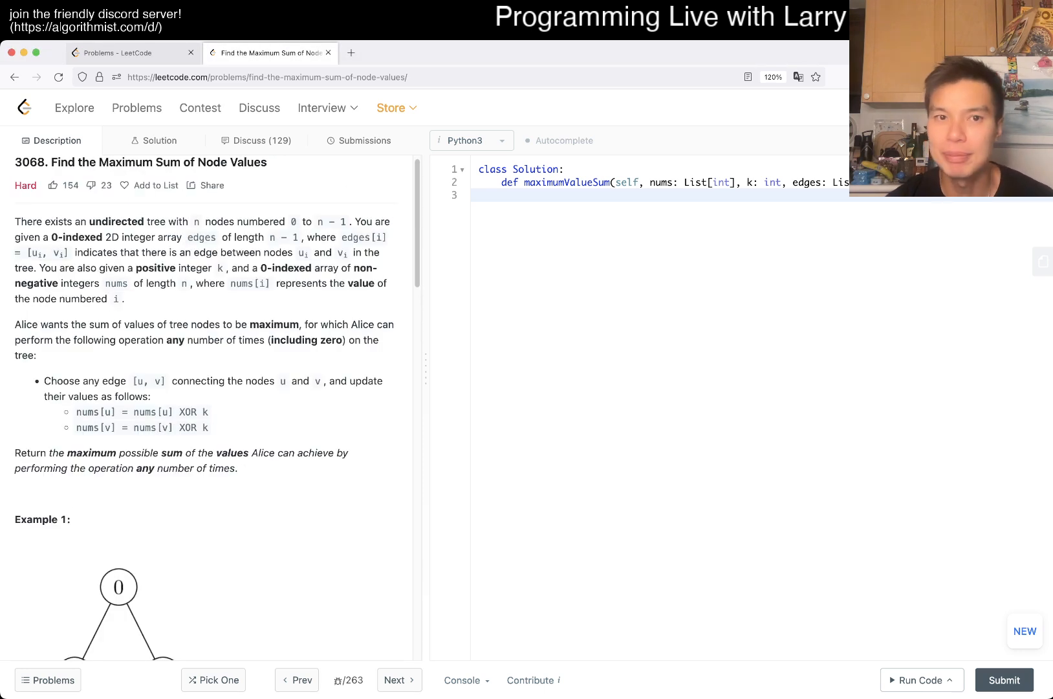
pyautogui.scroll(-3)
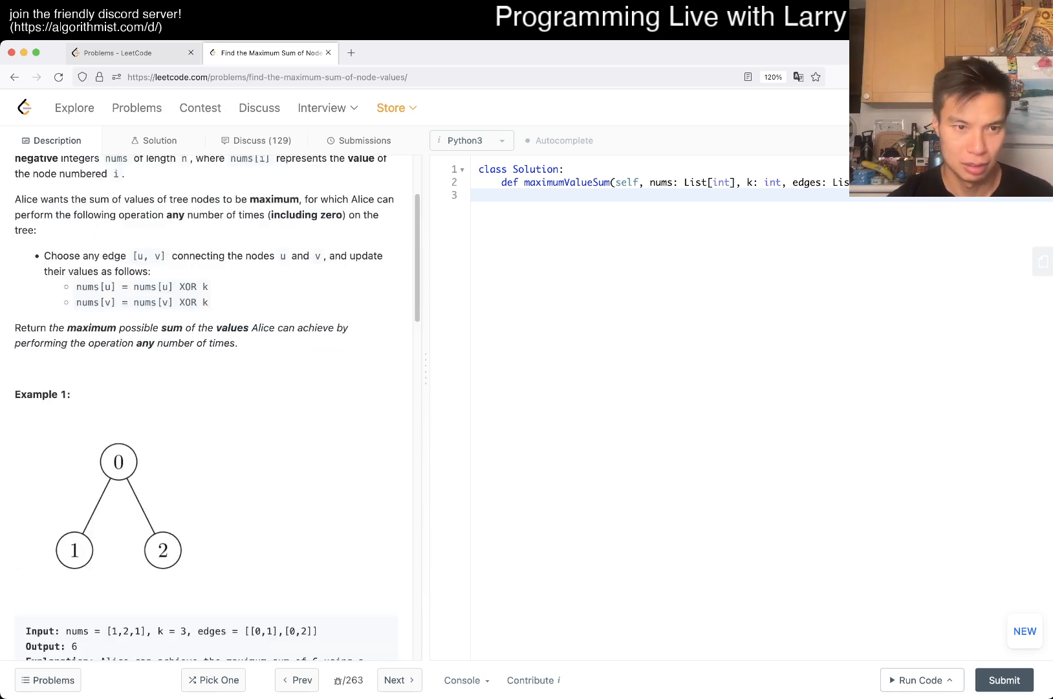
pyautogui.scroll(-3)
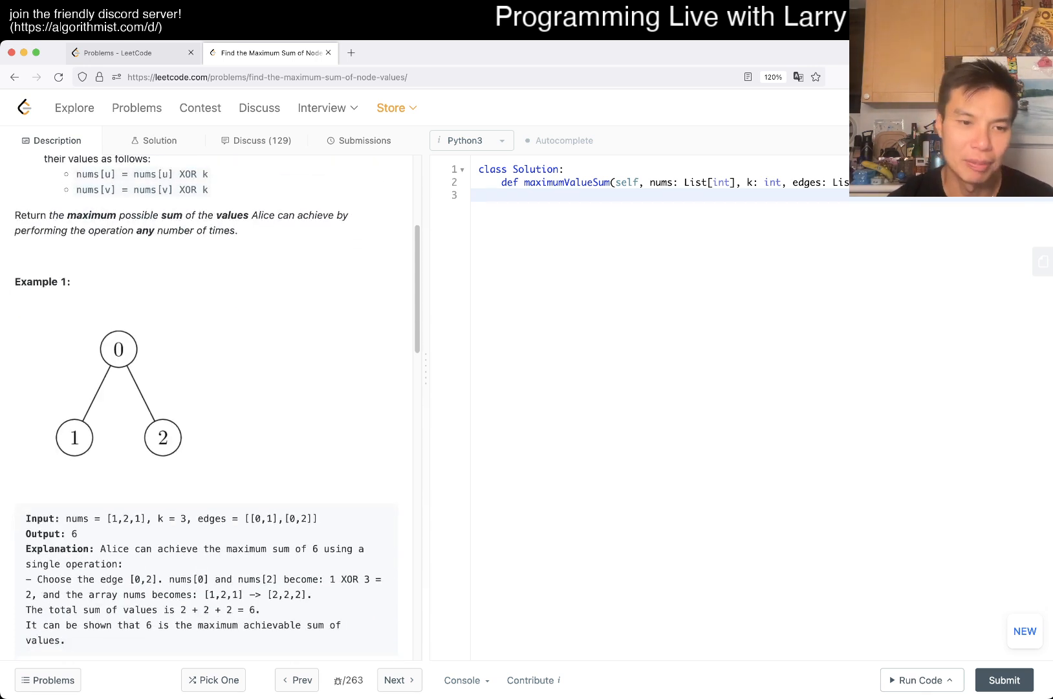
pyautogui.scroll(-3)
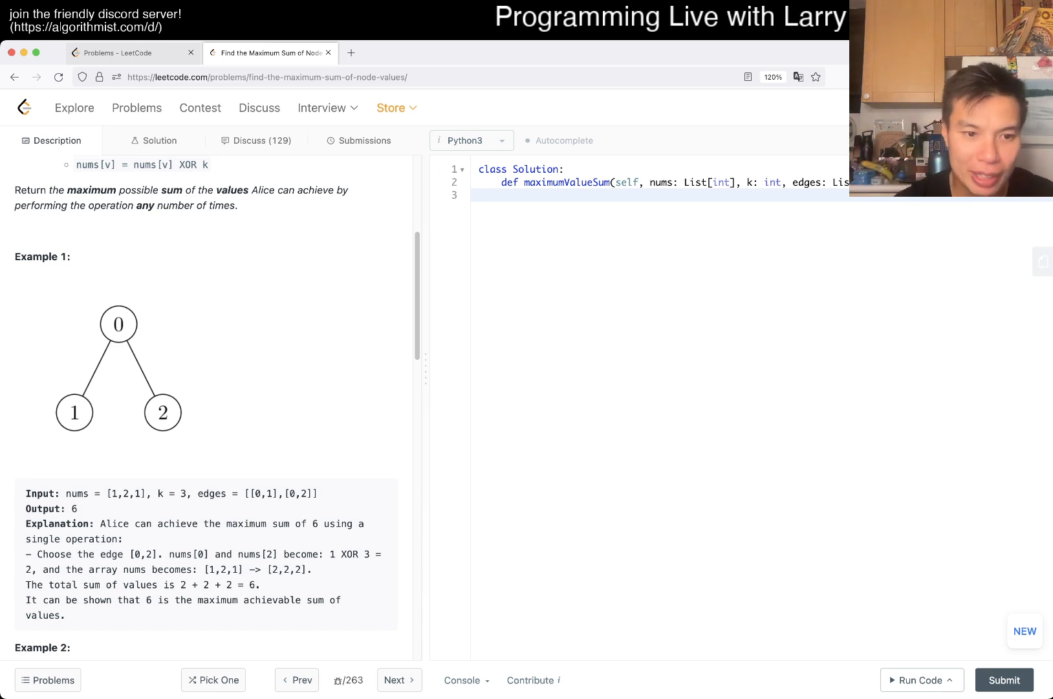
pyautogui.scroll(-3)
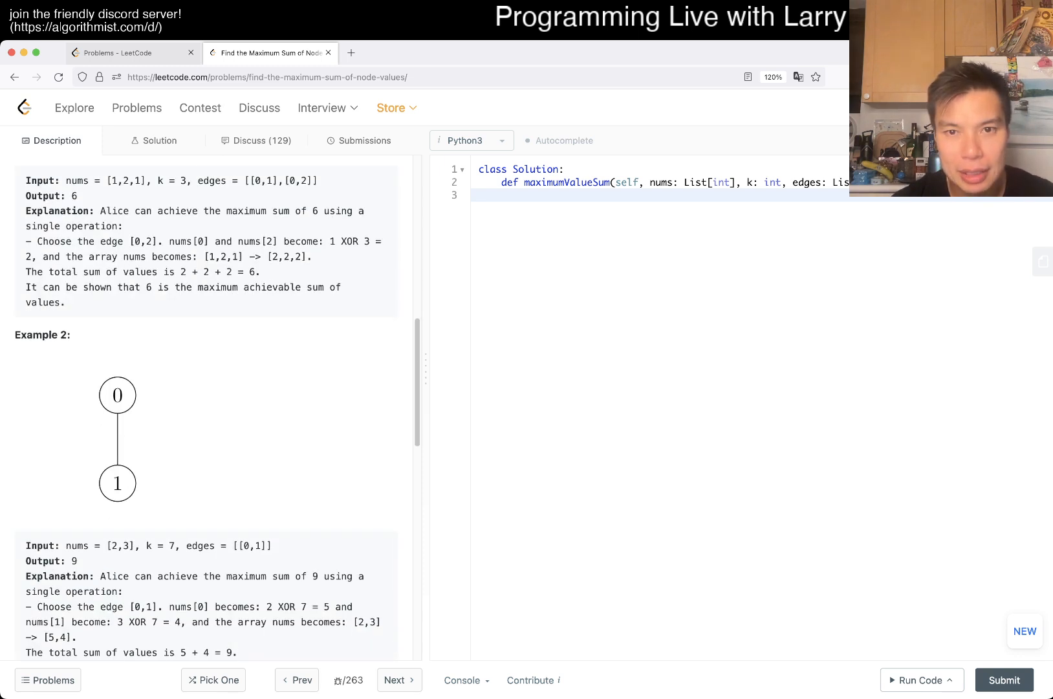
pyautogui.scroll(-3)
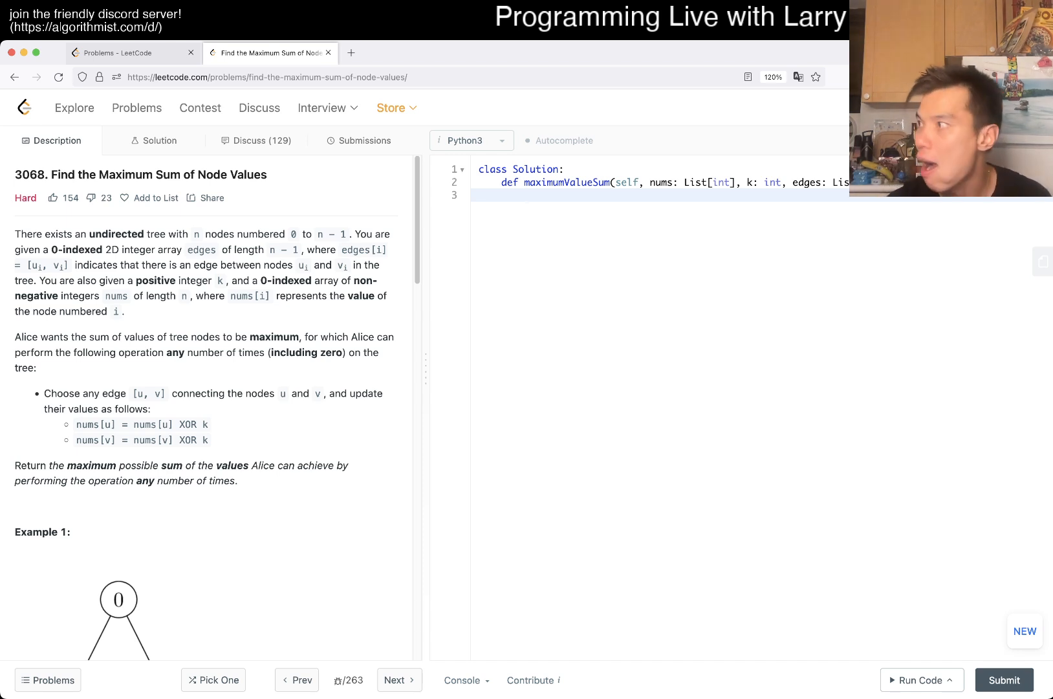
# Write a loop appending (x ^ k) - x for each number into a deltas list.
pyautogui.click(531, 195)
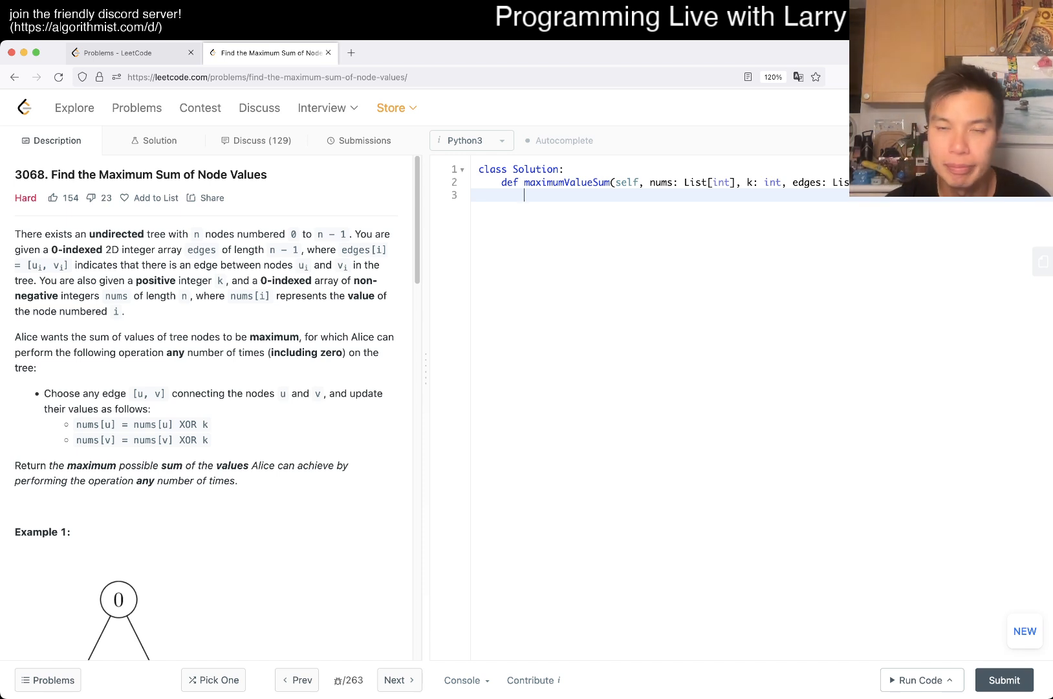
pyautogui.write('deltas')
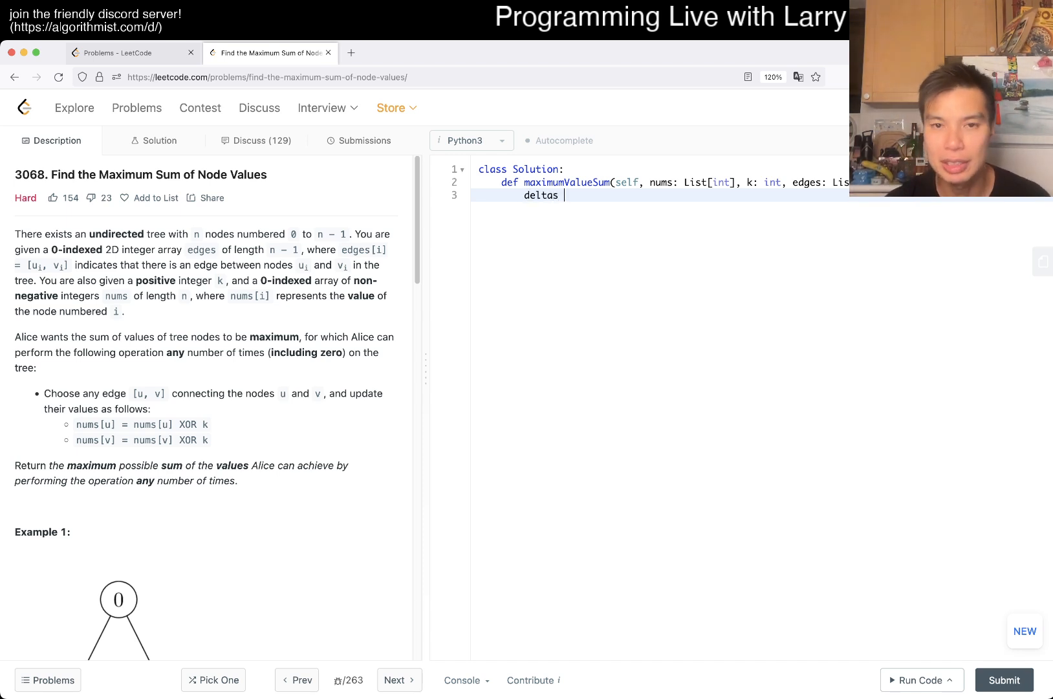
pyautogui.write('= []')
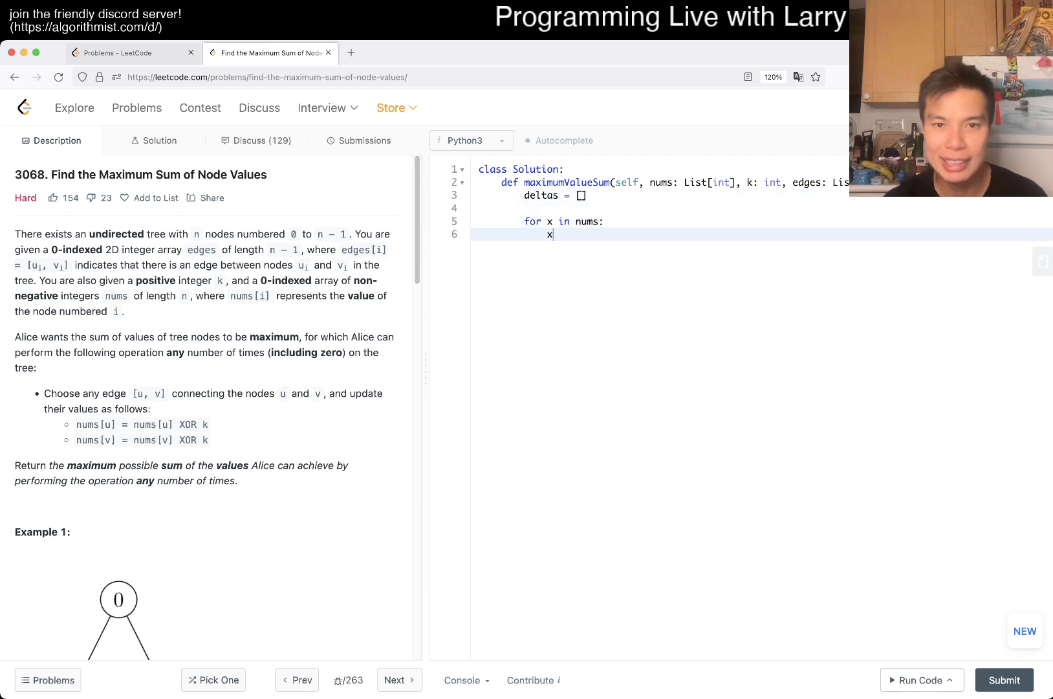
pyautogui.write('(x ^ k')
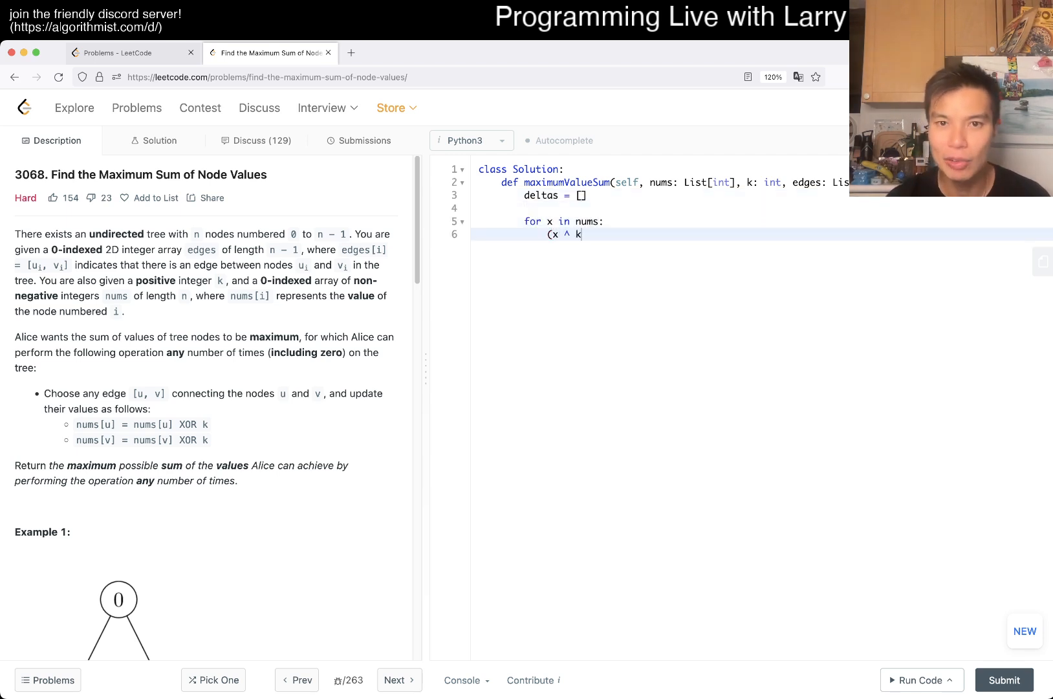
pyautogui.write(')')
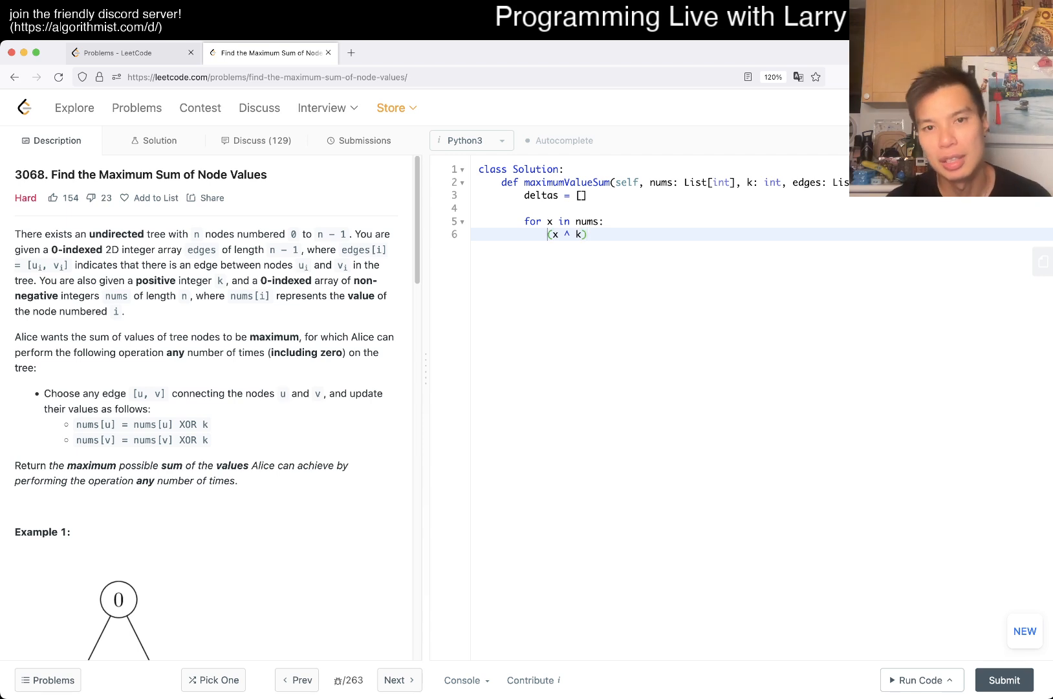
pyautogui.write('x')
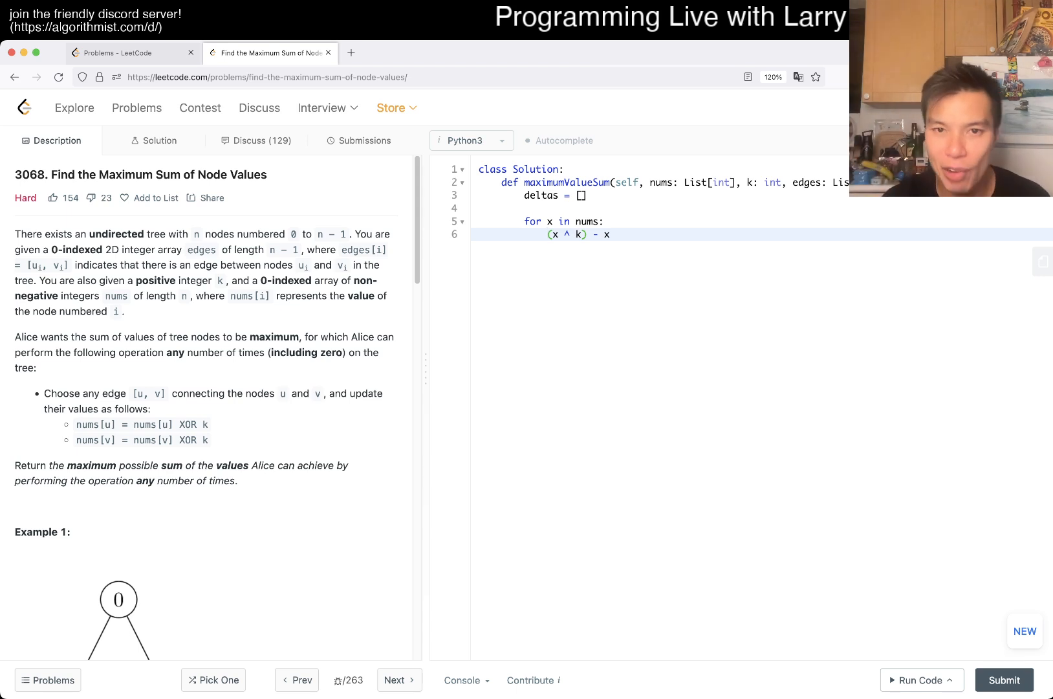
pyautogui.write('deltas')
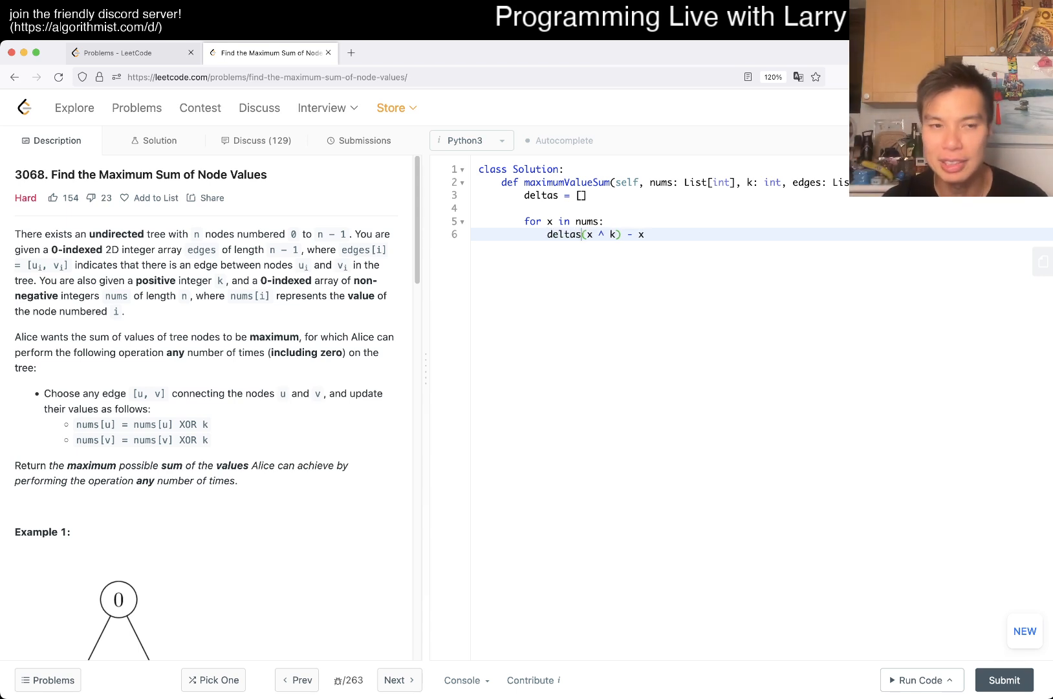
pyautogui.write('.')
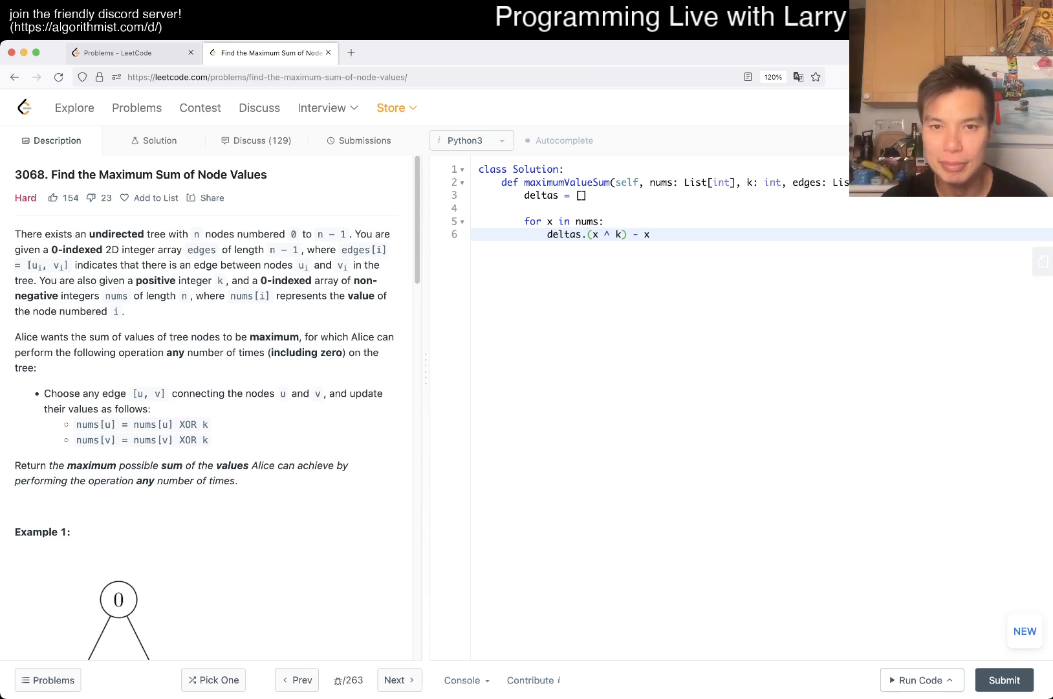
pyautogui.write('append(')
pyautogui.write('deltas.sort(reverse')
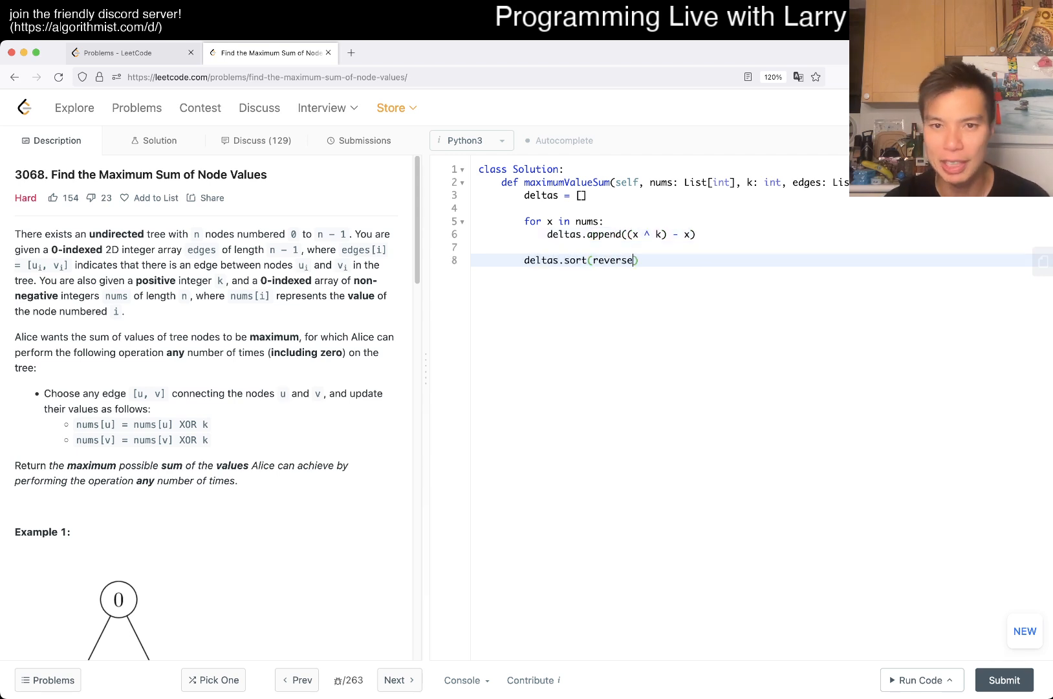
# Finish deltas.sort(reverse=True) and compute total = sum(nums).
pyautogui.write('=True')
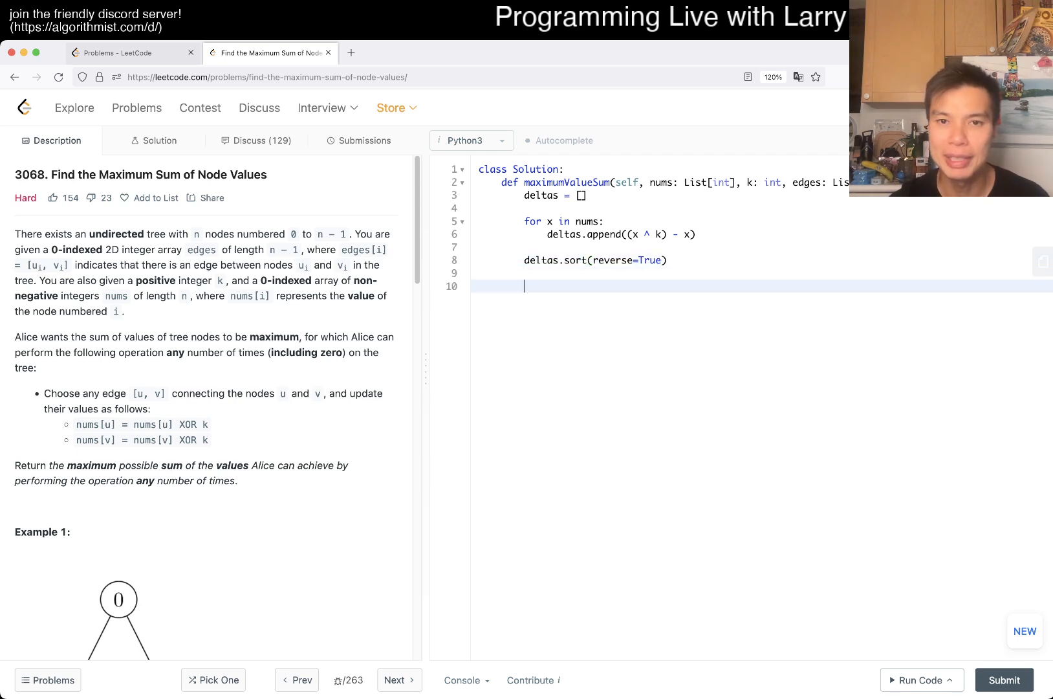
pyautogui.write('total = sum(')
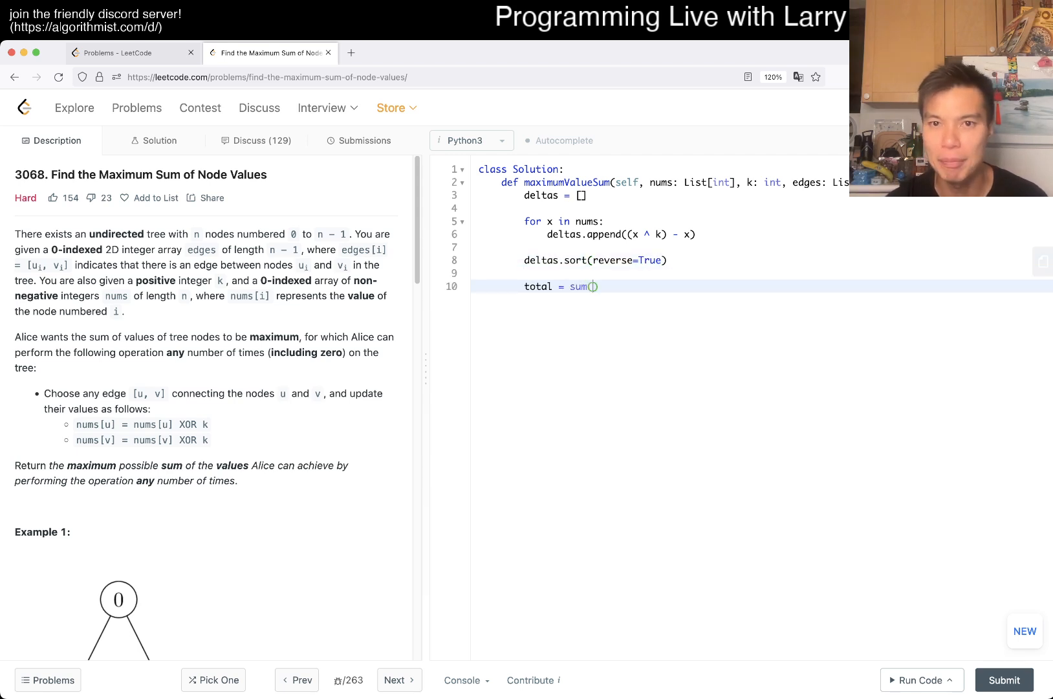
pyautogui.write('nums')
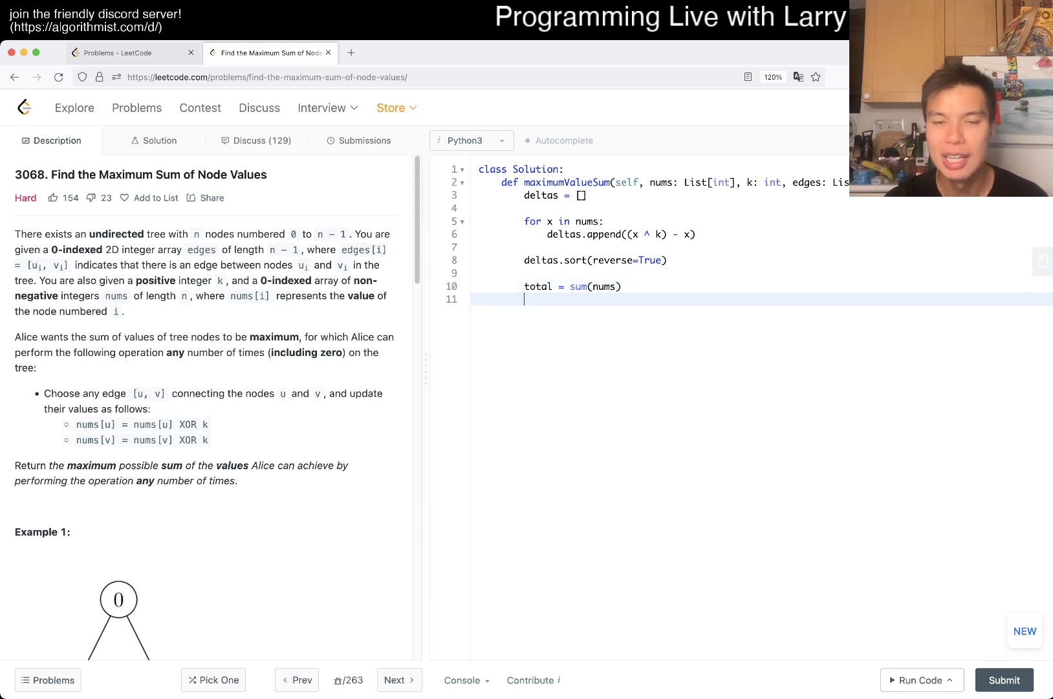
pyautogui.press('Enter')
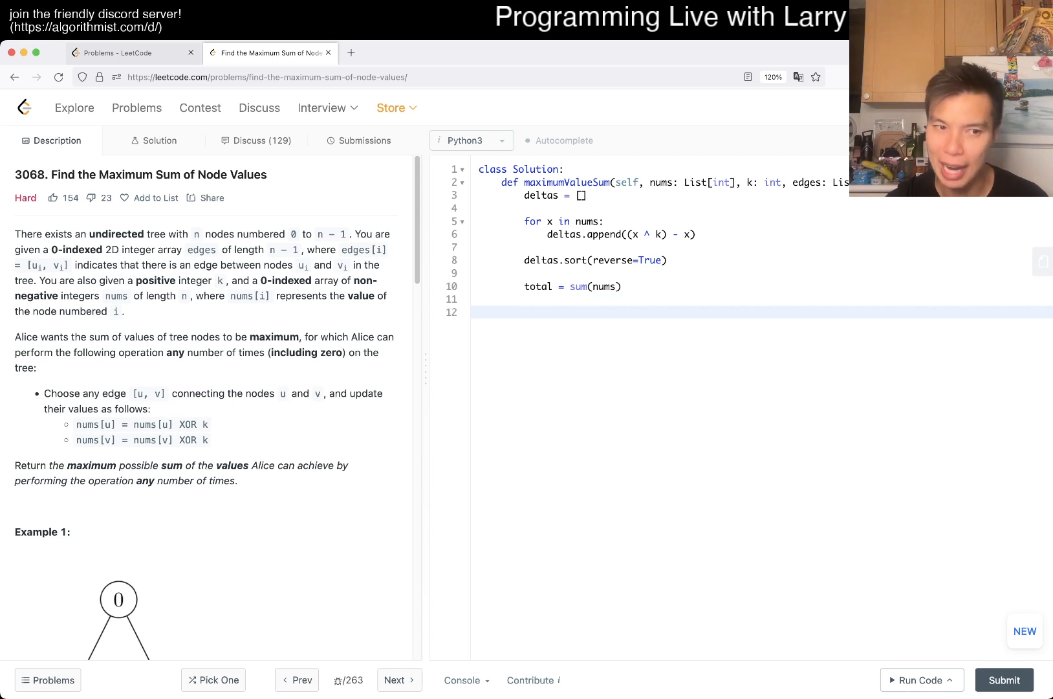
pyautogui.write('f')
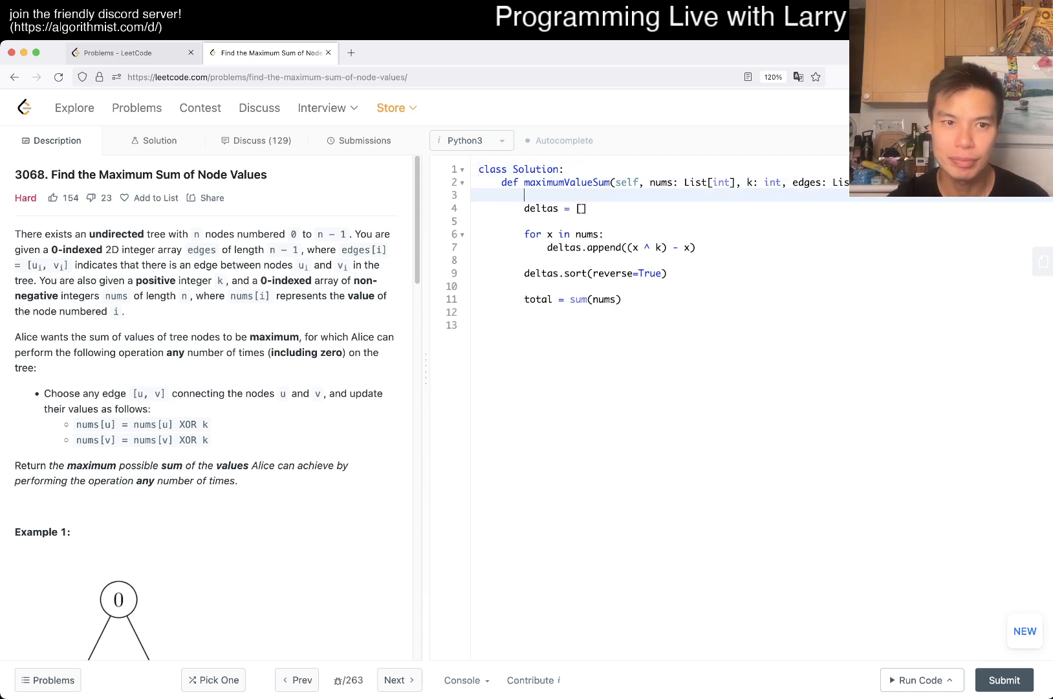
pyautogui.press('Backspace')
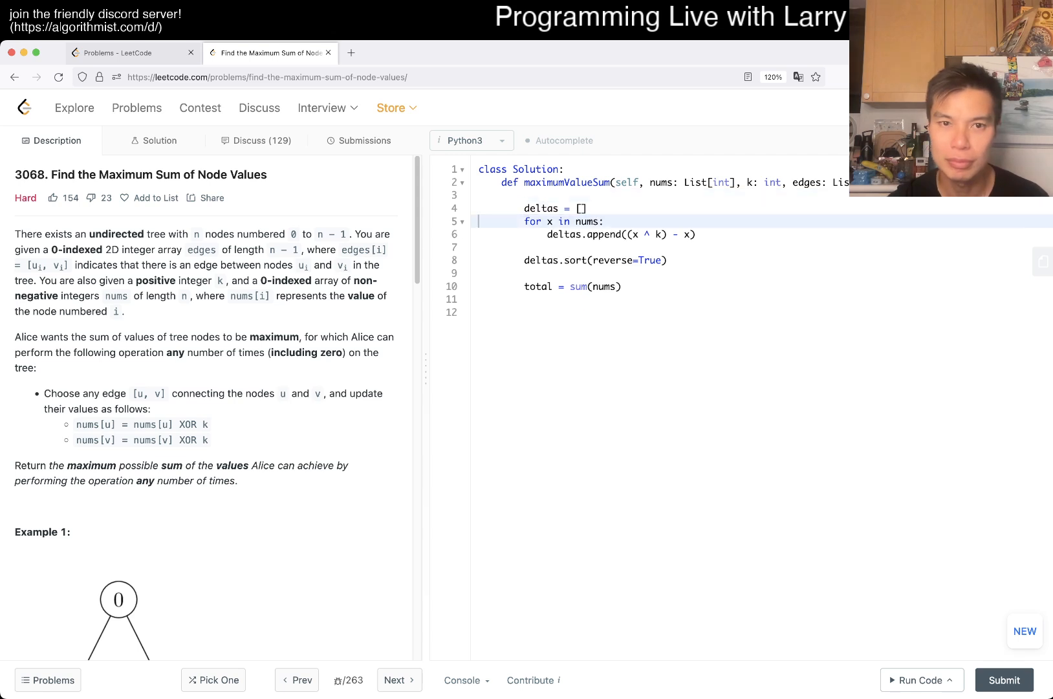
# Add N = len(nums), best = total, and an i = 0 loop counter.
pyautogui.write('N = len(')
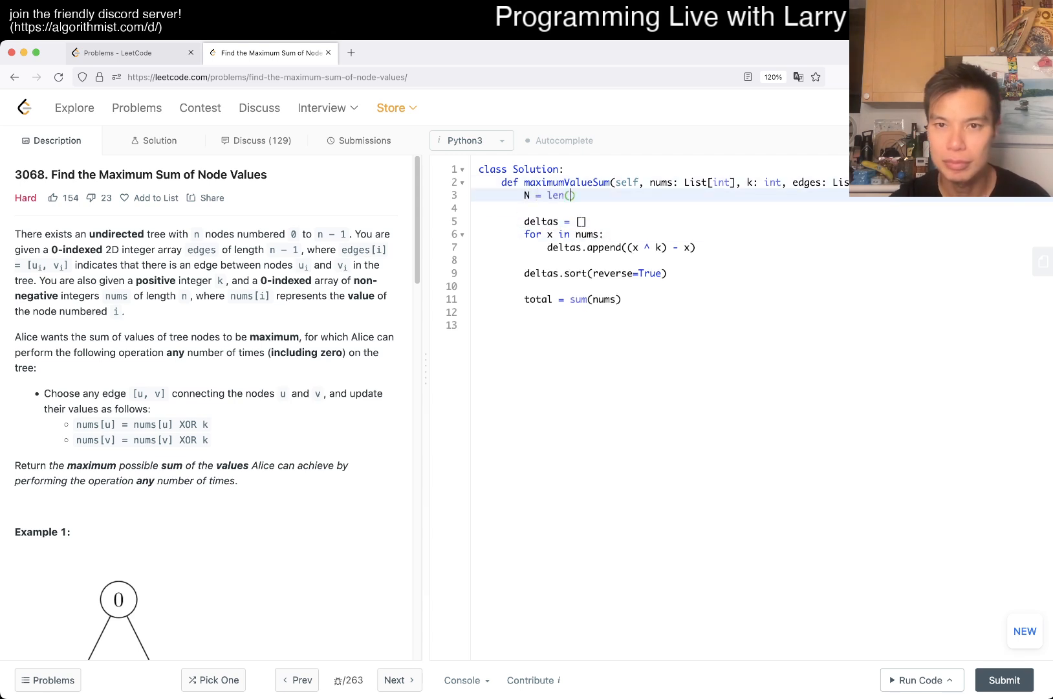
pyautogui.write('nums')
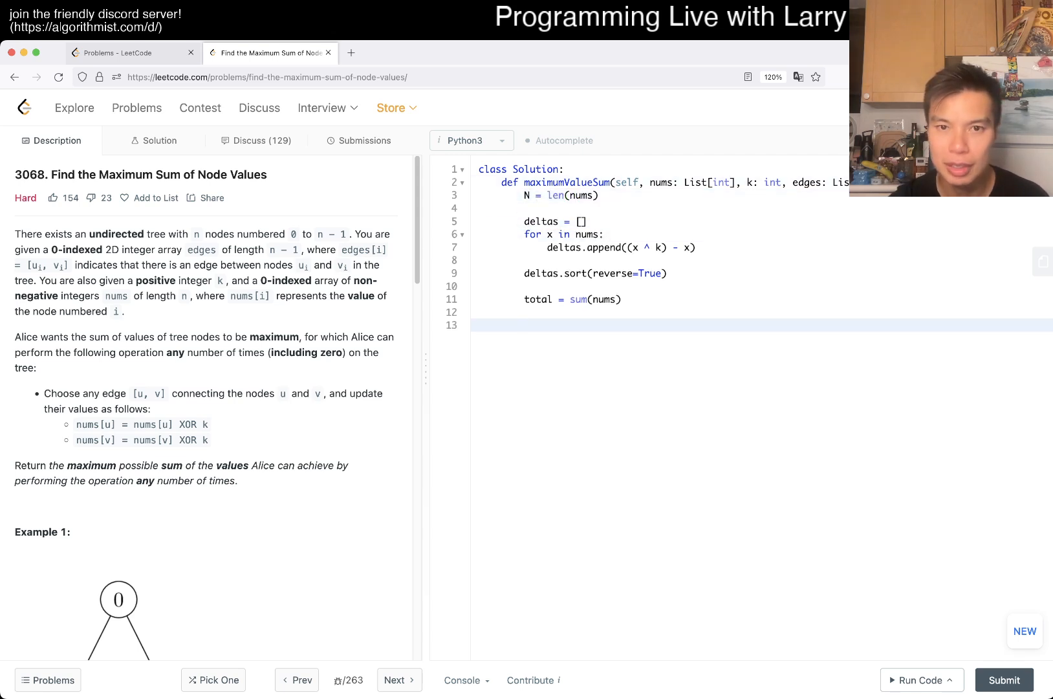
pyautogui.write('best = total')
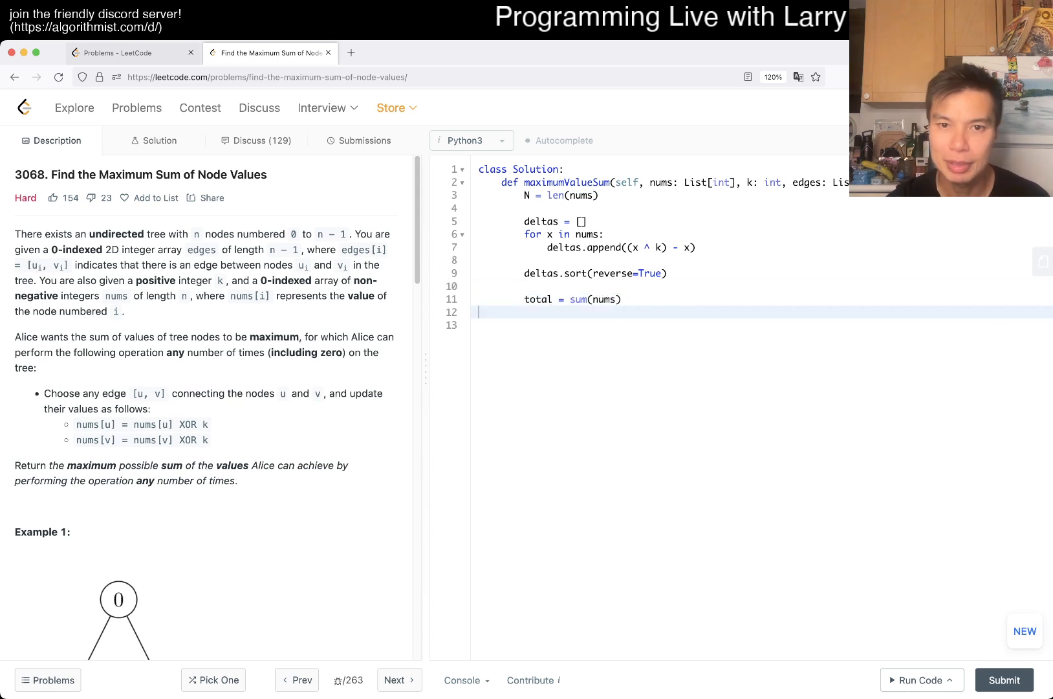
pyautogui.write('best = total')
pyautogui.write('for i in range(N):')
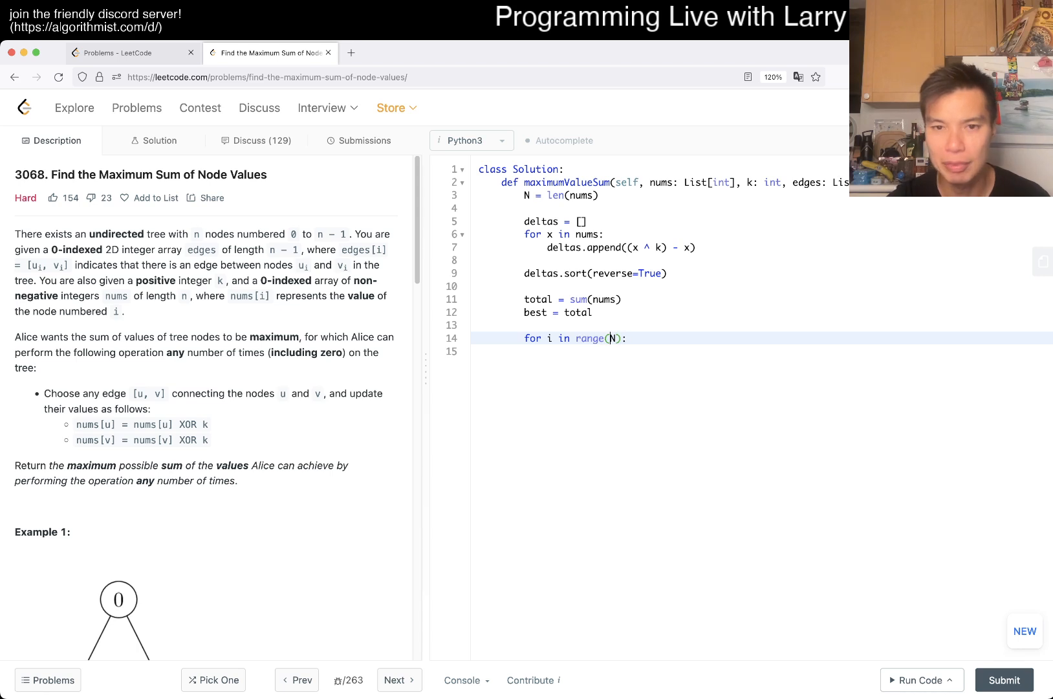
pyautogui.write('0.')
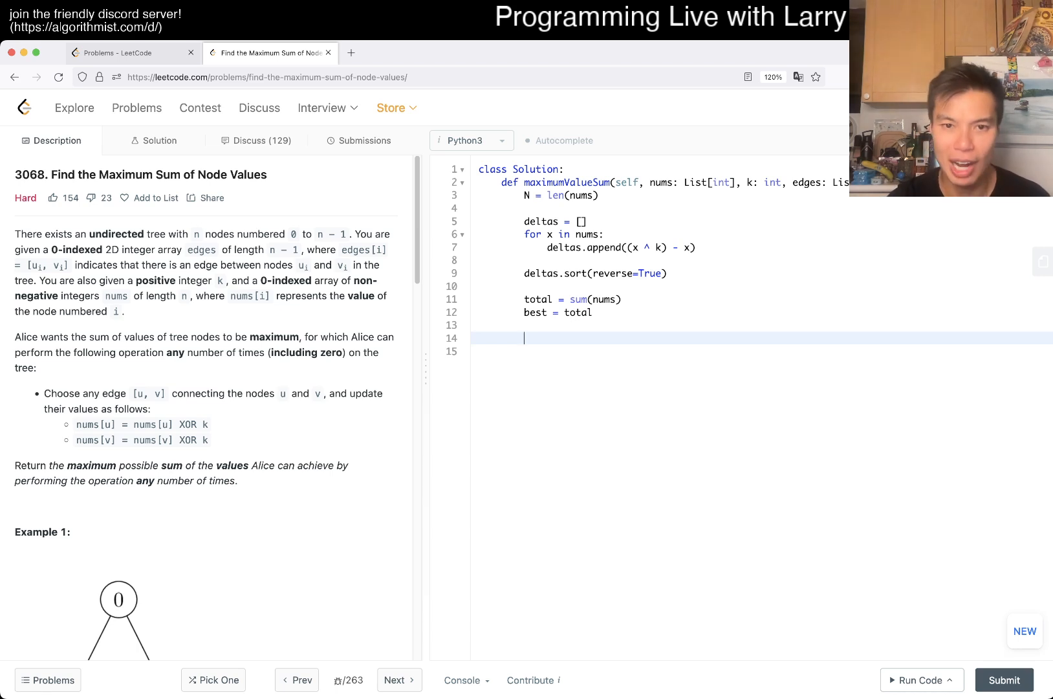
pyautogui.write('i = 0')
pyautogui.click(762, 352)
pyautogui.write('while i < N:')
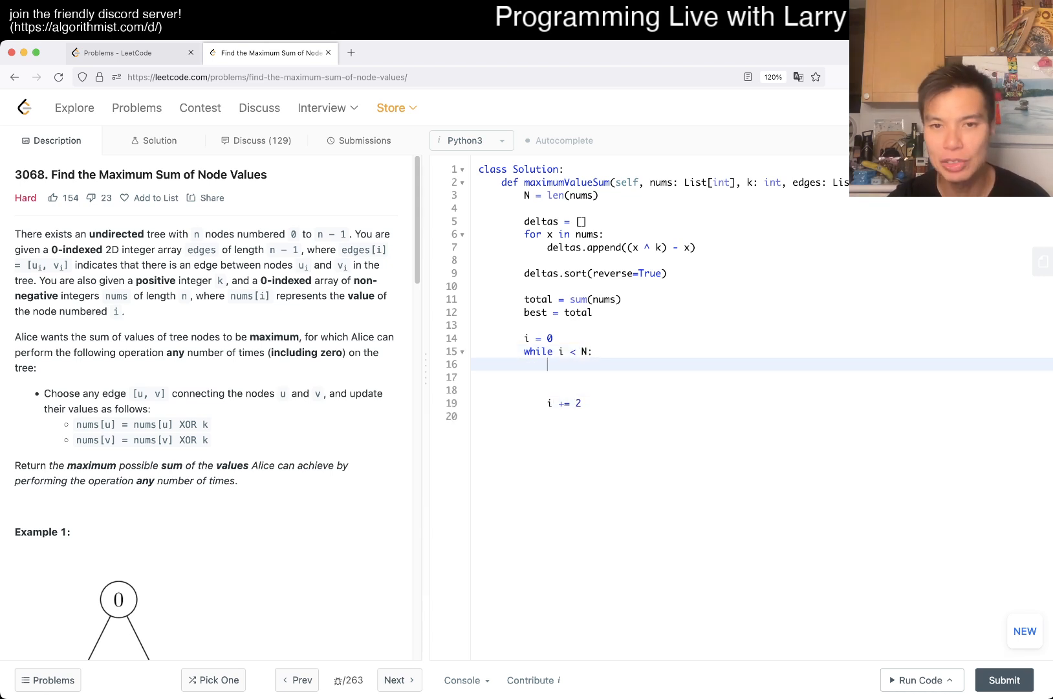
# Add each delta pair to total, keep best = max(best, total), and return best.
pyautogui.write('total += deltas[i] + deltas[i + 1')
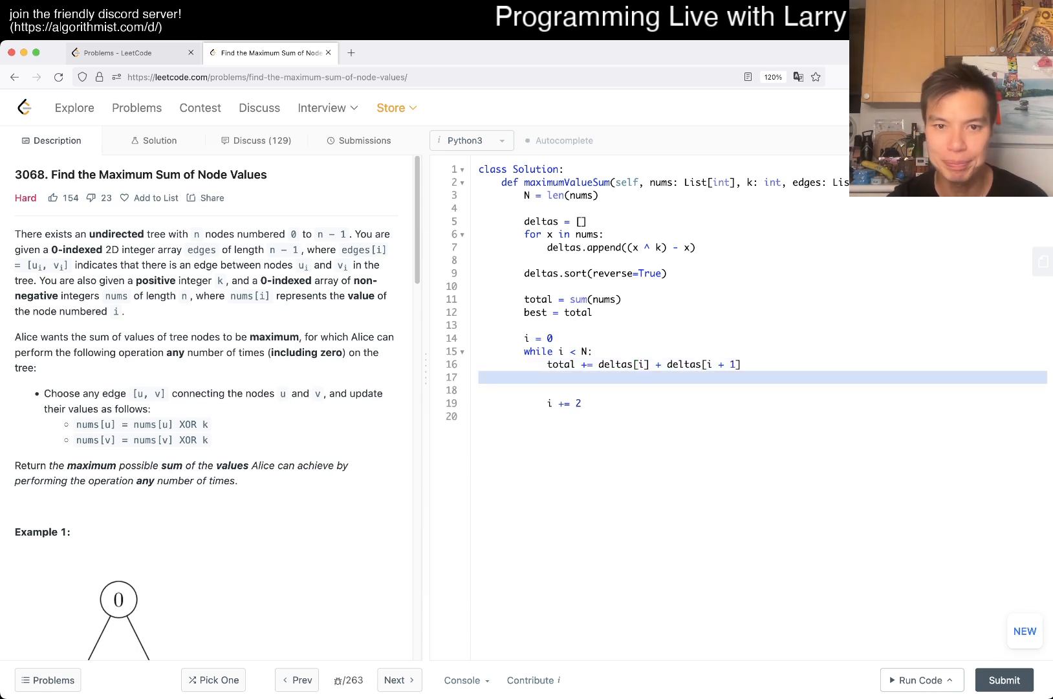
pyautogui.write('best = max')
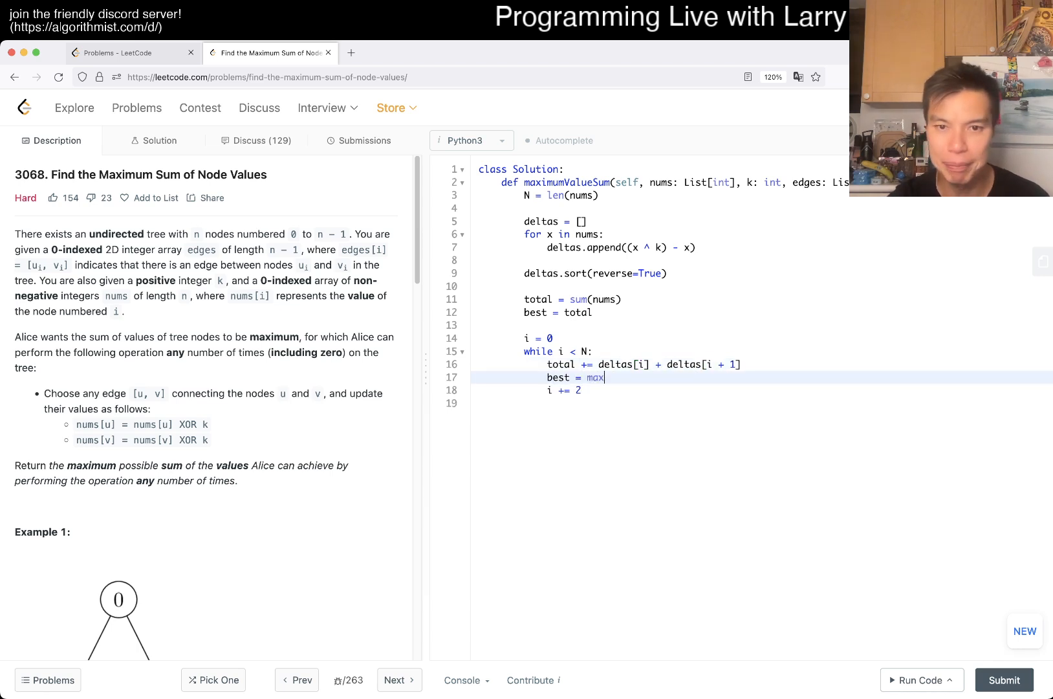
pyautogui.write('(best, total)')
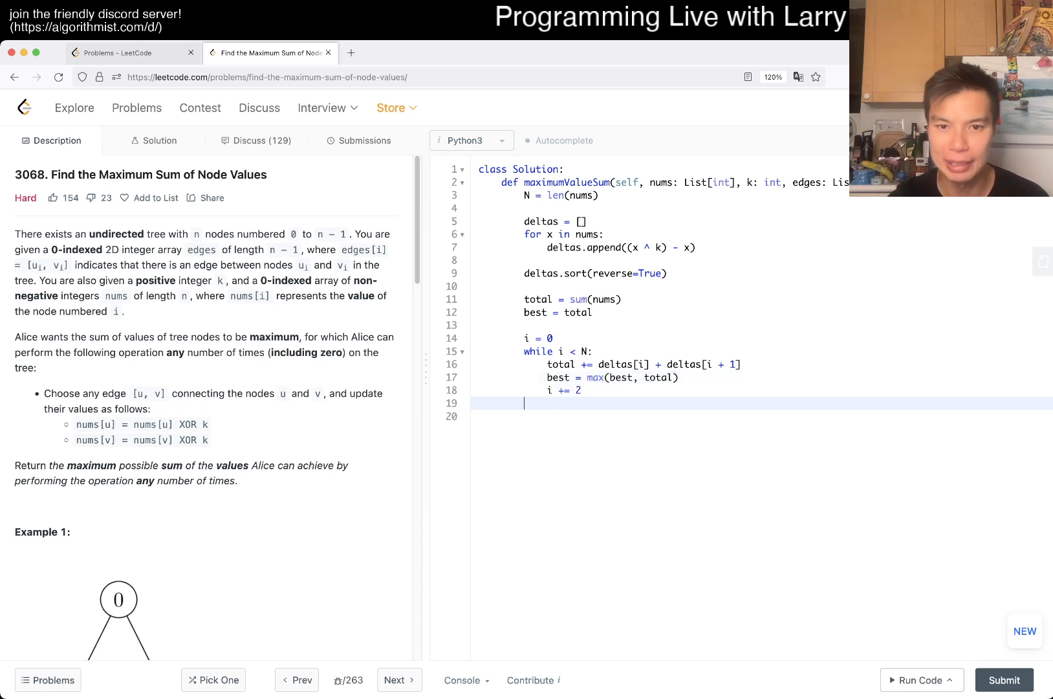
pyautogui.write('return best')
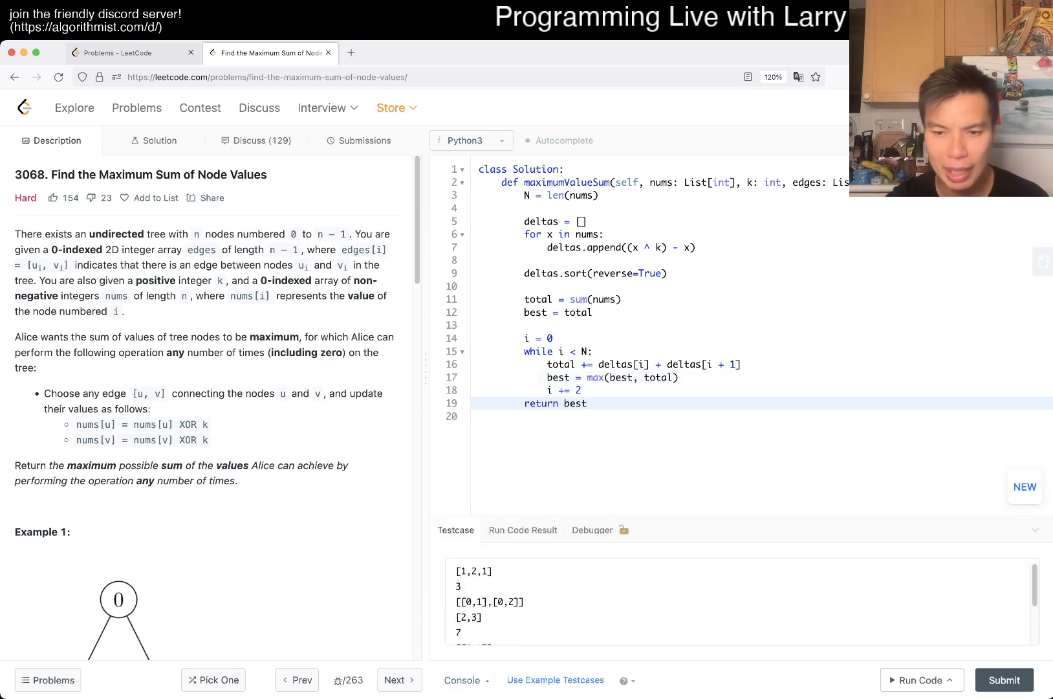
# Fix the loop bound to i + 1 < N after the IndexError, pass the examples, and submit.
pyautogui.click(921, 680)
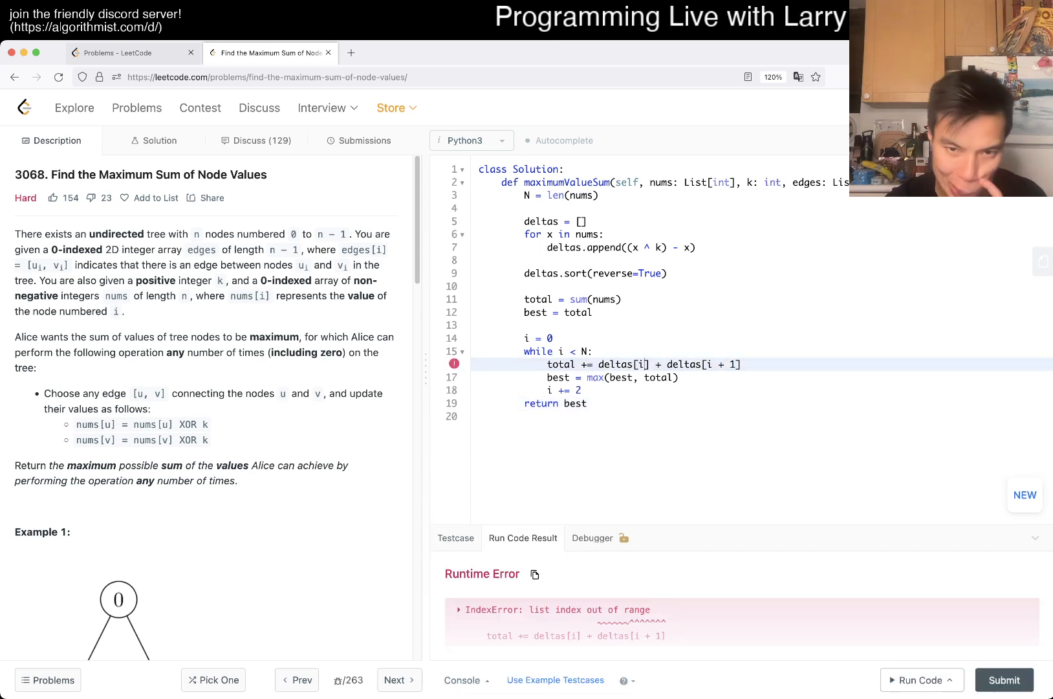
pyautogui.write('+ 1')
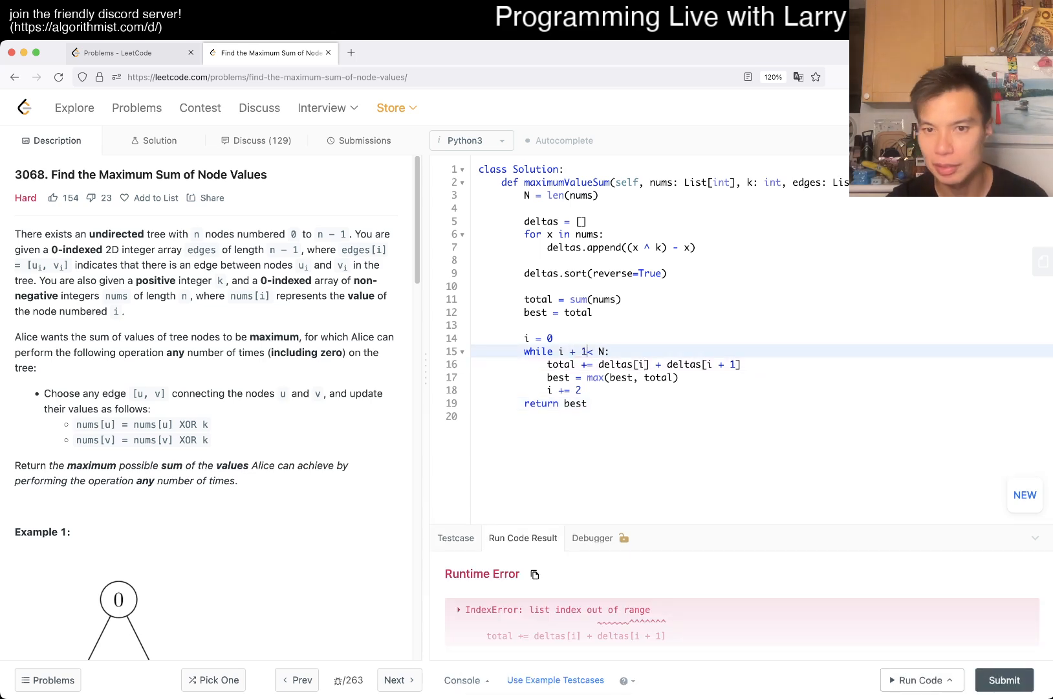
pyautogui.click(921, 679)
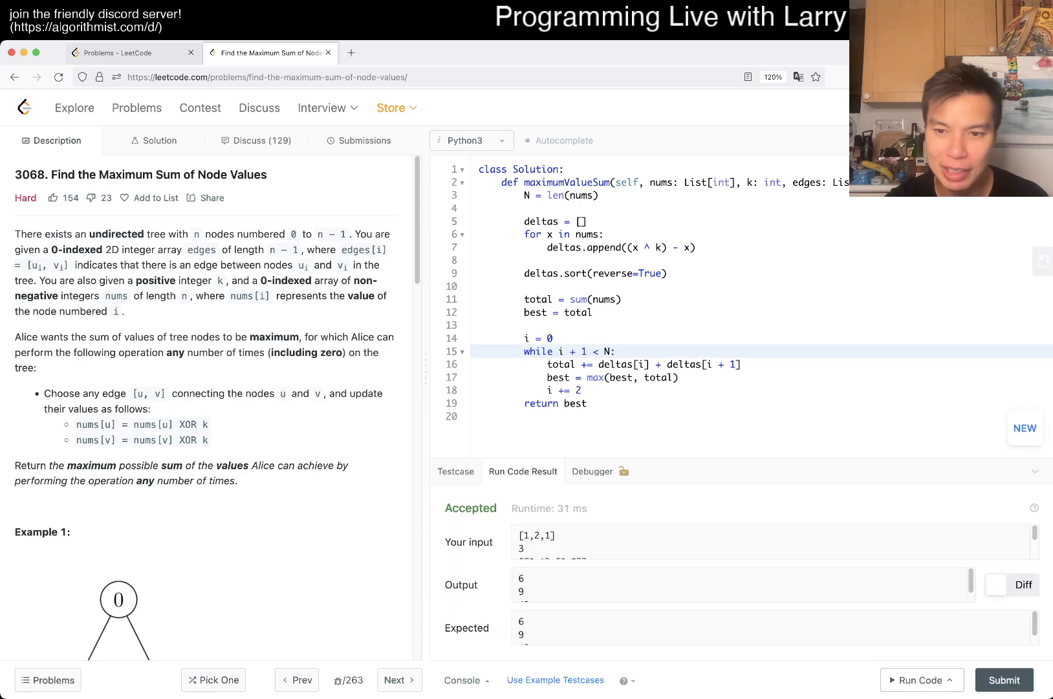
pyautogui.click(364, 141)
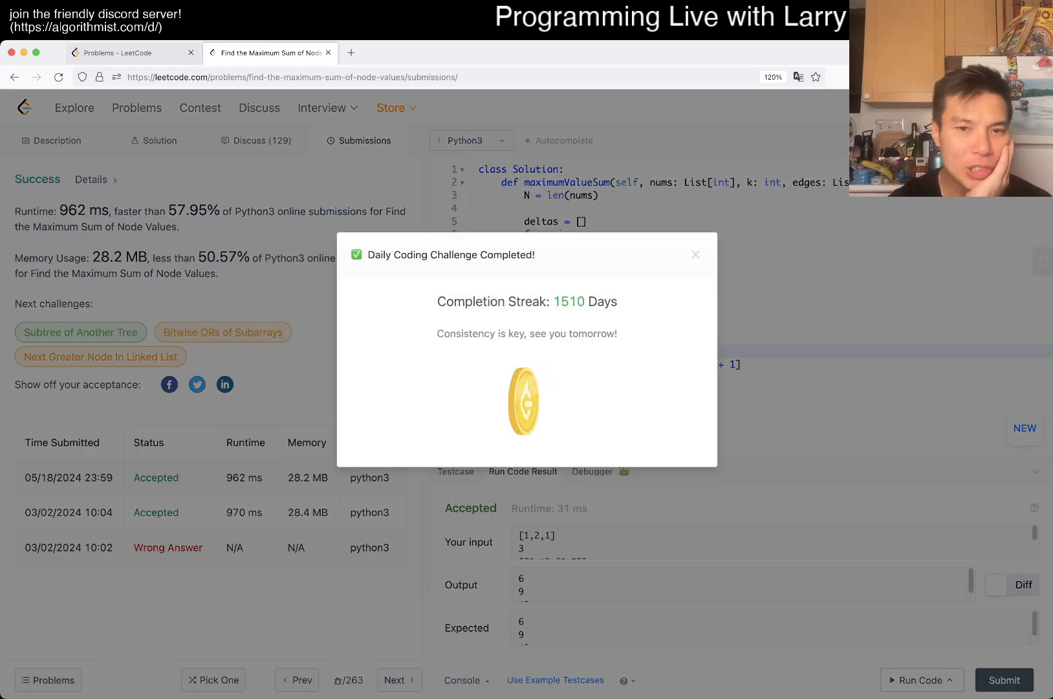
# Dismiss the daily challenge notice to reveal the accepted 962 ms, 28.2 MB result.
pyautogui.click(694, 255)
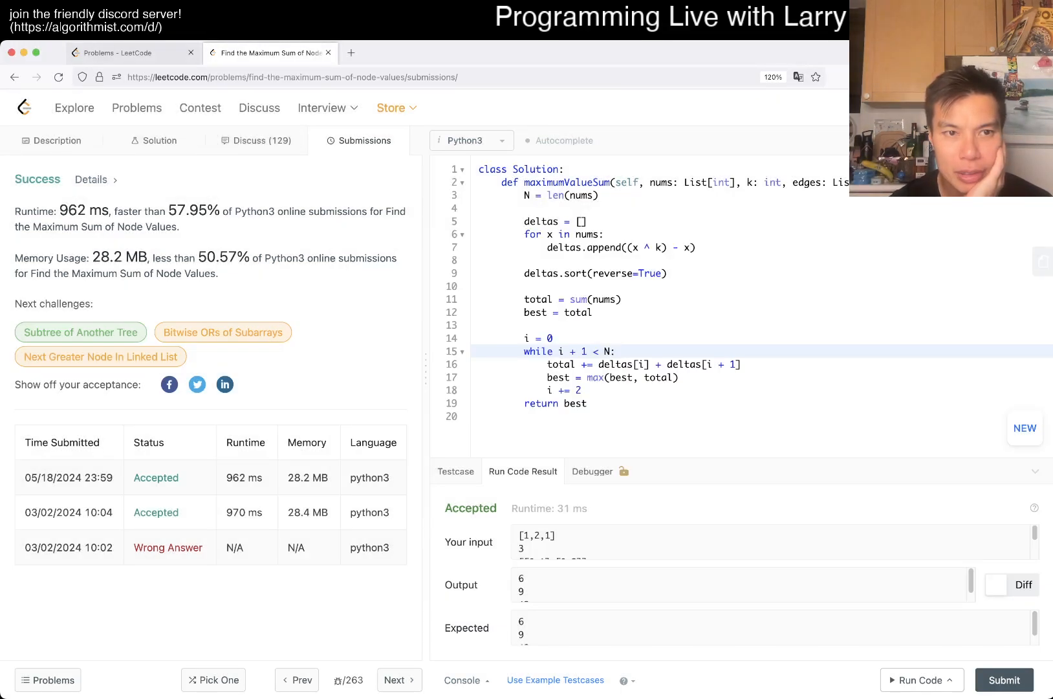
pyautogui.click(50, 141)
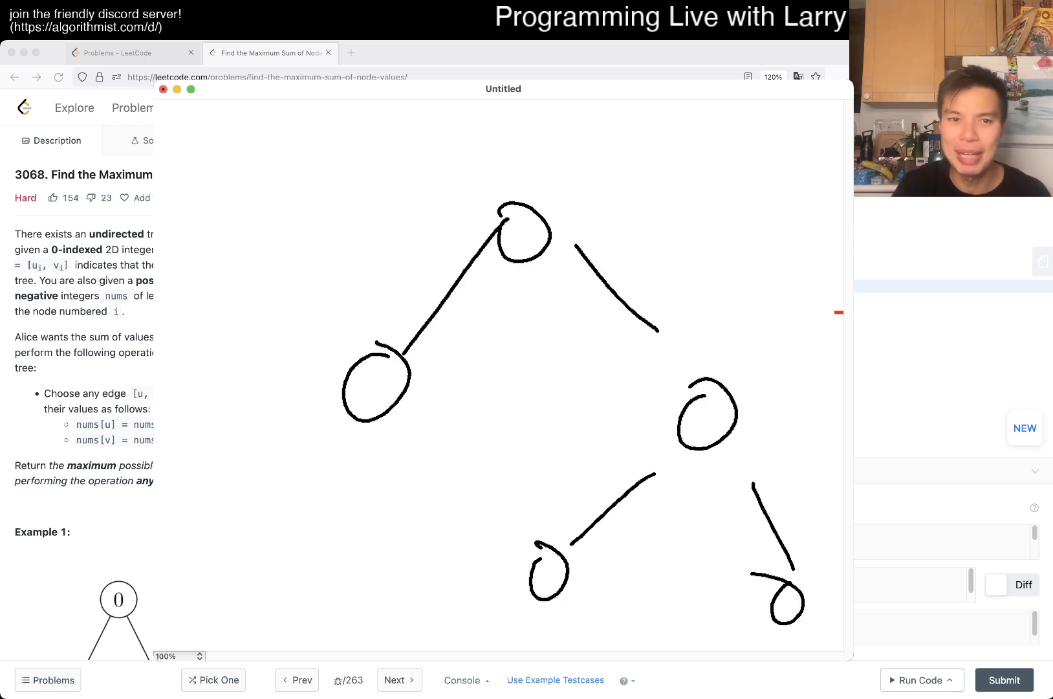
# Draw red arrows, cross out the root and children, and box two paired nodes.
pyautogui.moveTo(288, 295); pyautogui.dragTo(322, 349)
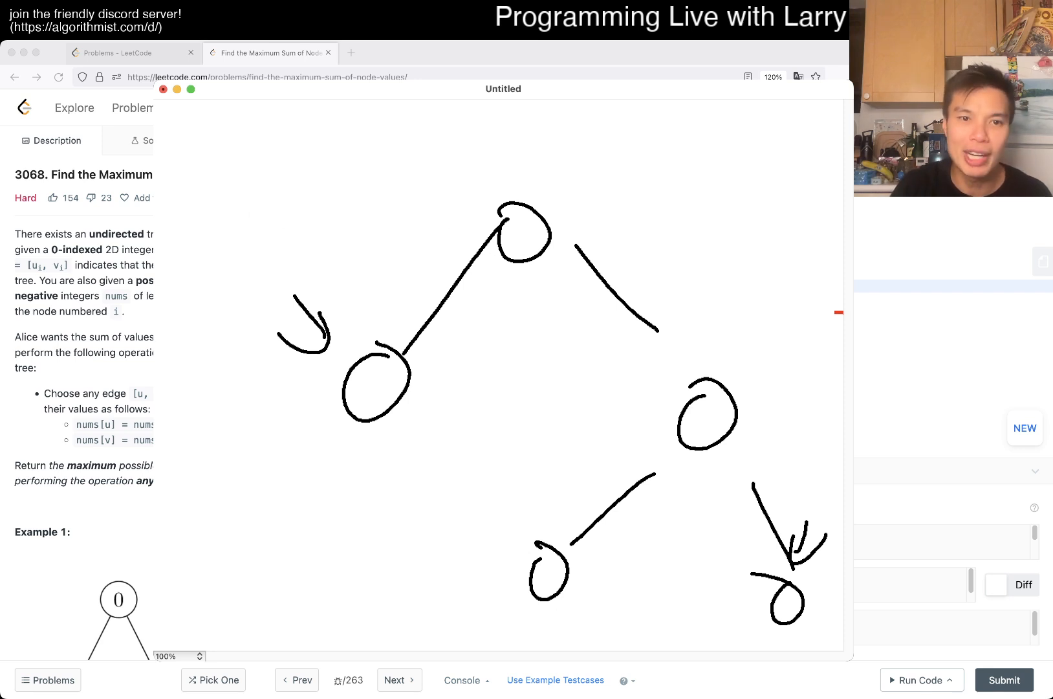
pyautogui.moveTo(360, 350); pyautogui.dragTo(387, 410)
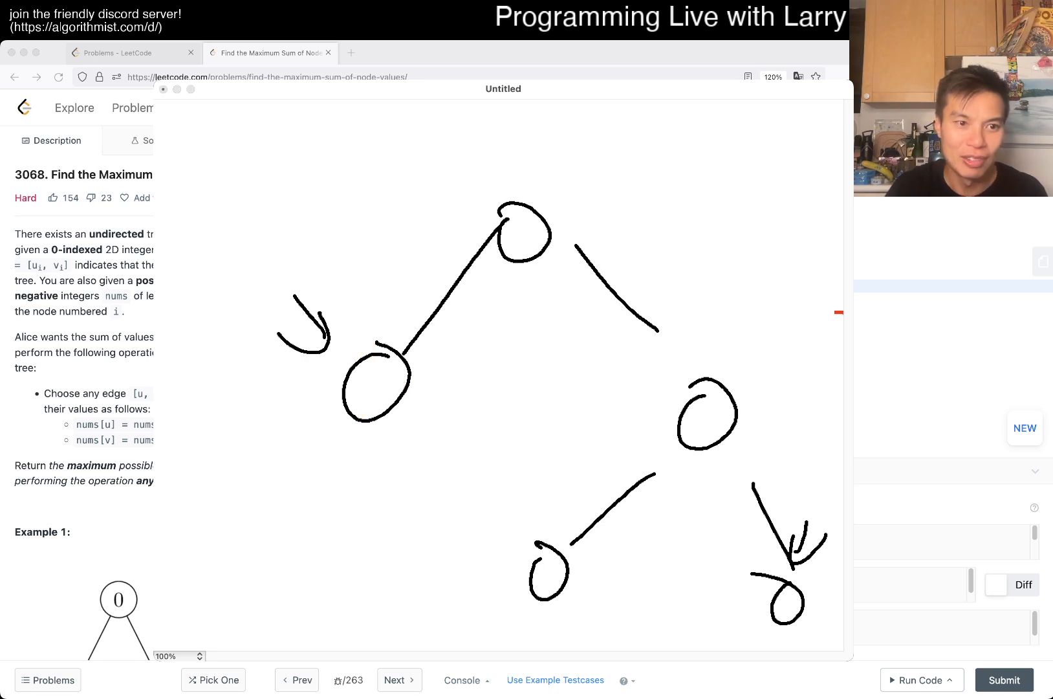
pyautogui.moveTo(388, 349); pyautogui.dragTo(363, 424)
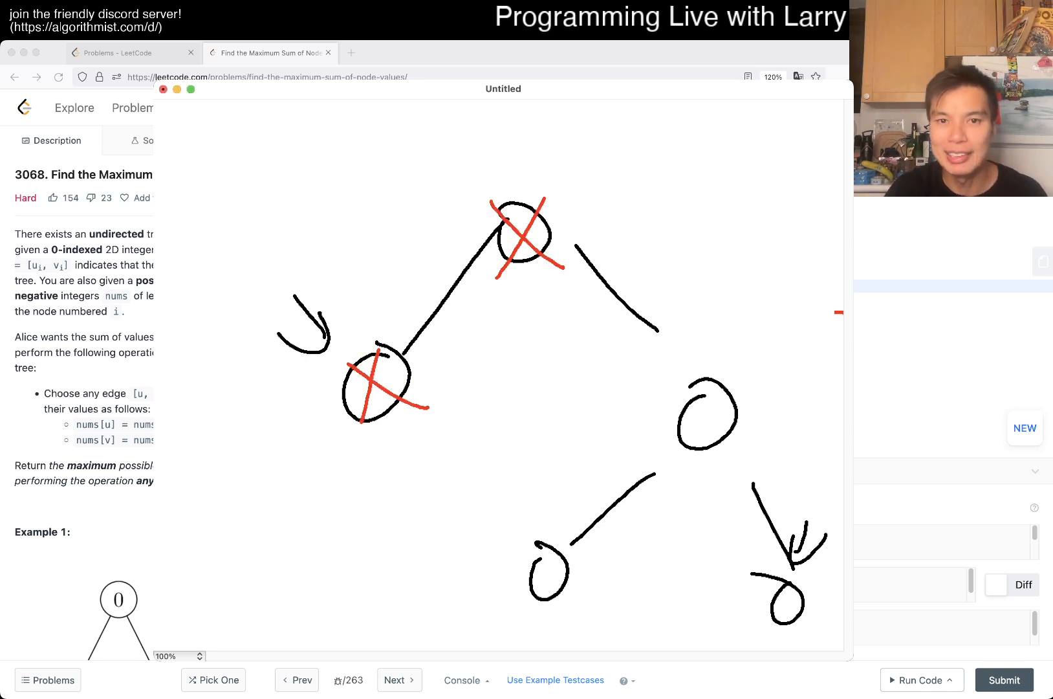
pyautogui.moveTo(678, 387); pyautogui.dragTo(732, 444)
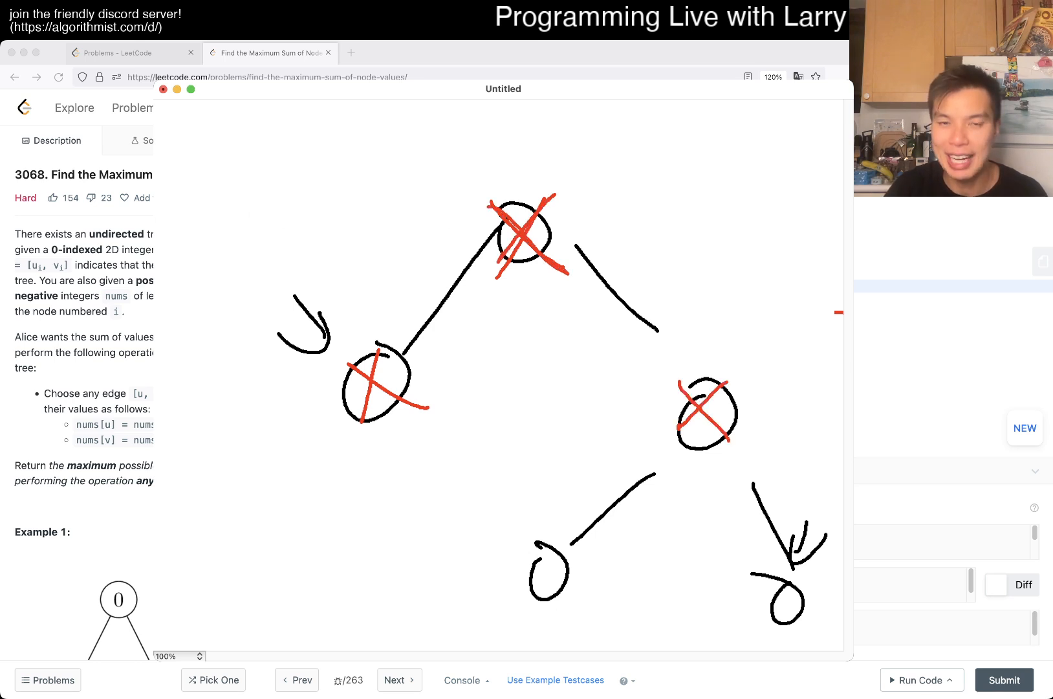
pyautogui.moveTo(490, 195); pyautogui.dragTo(570, 276)
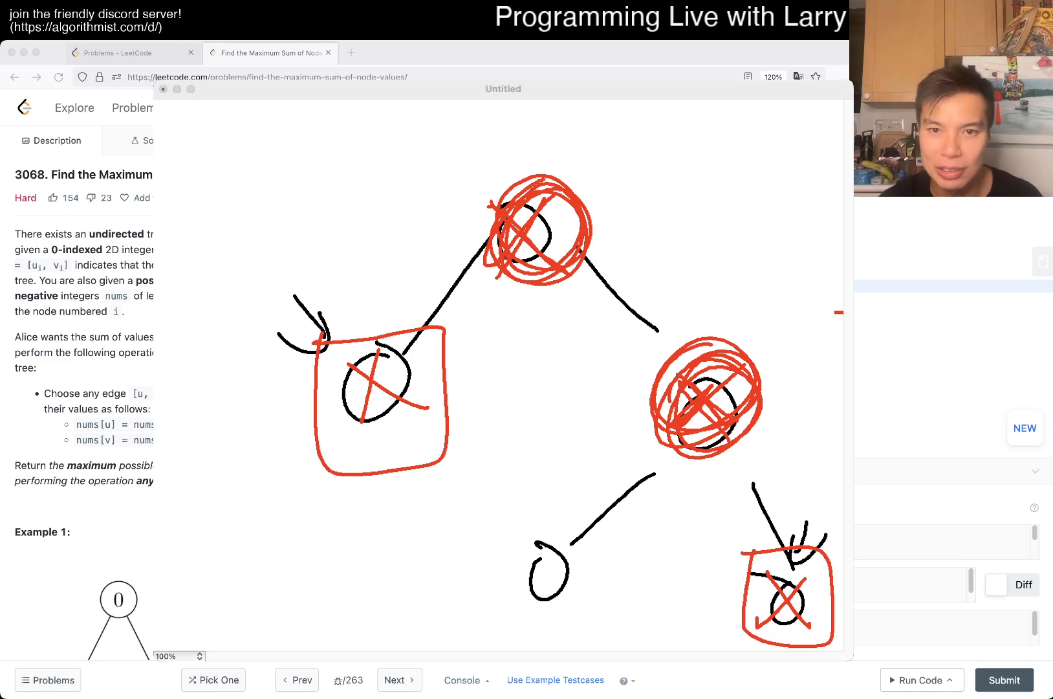
# Leave the sketch and open the earlier contest submission's bit-by-bit code.
pyautogui.click(163, 89)
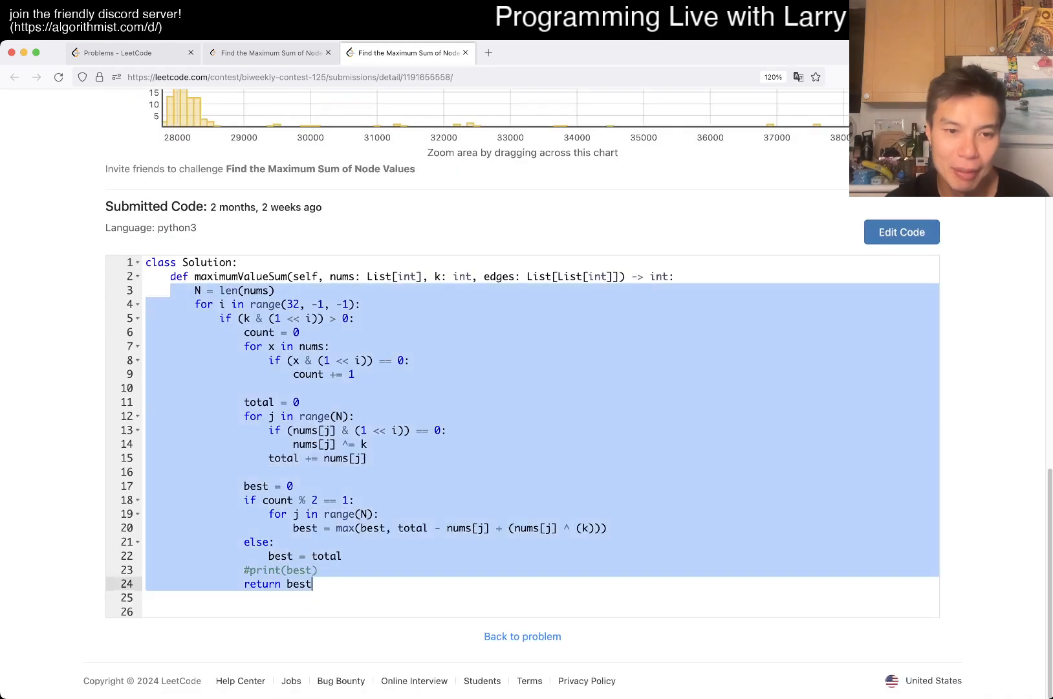
# Return to the problem description and highlight the delta-building lines 5–7.
pyautogui.click(465, 52)
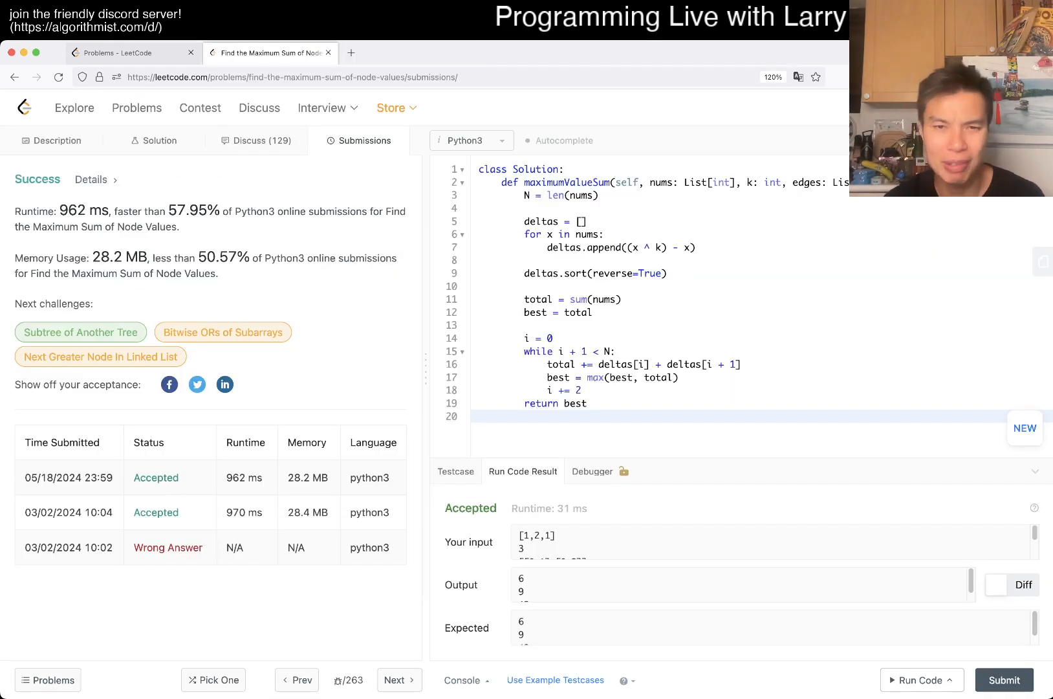
pyautogui.click(51, 141)
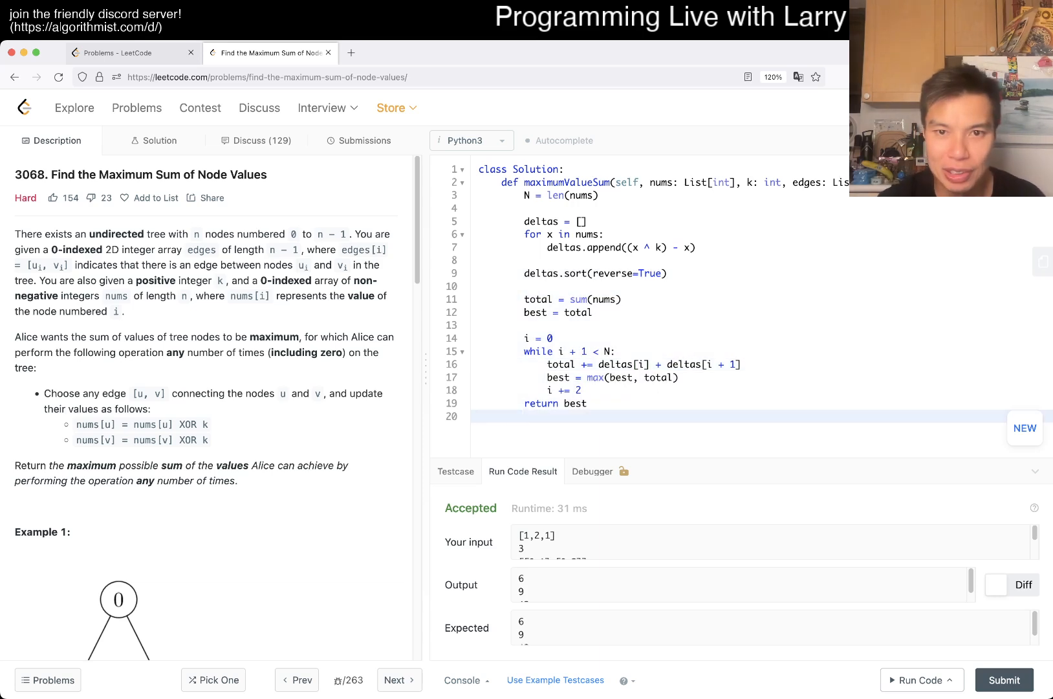
pyautogui.moveTo(524, 221); pyautogui.dragTo(696, 248)
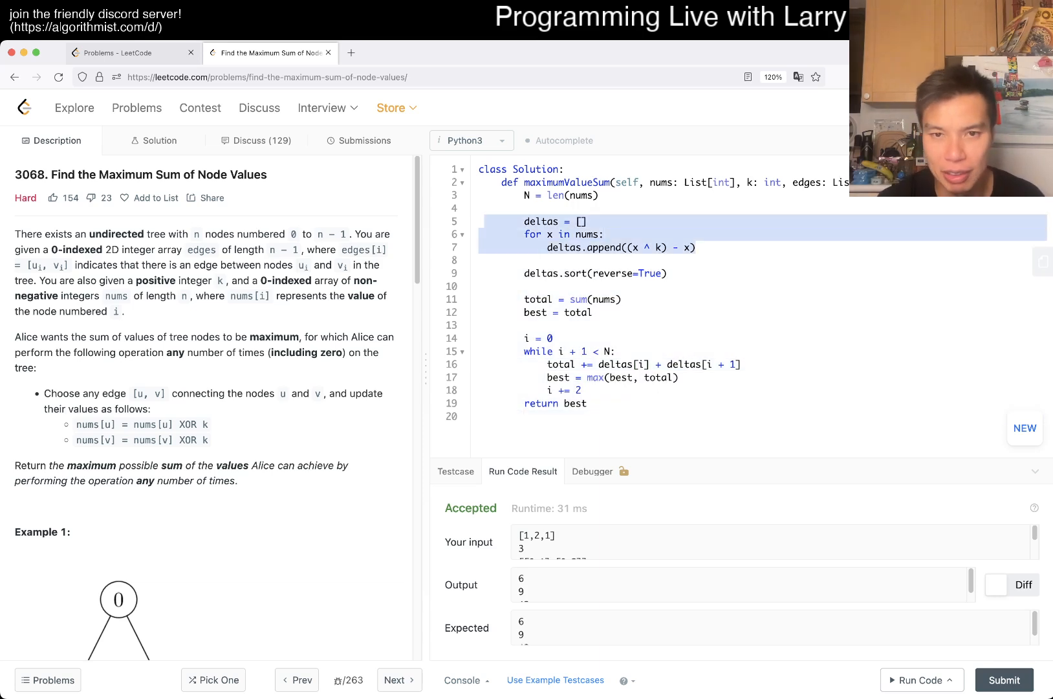